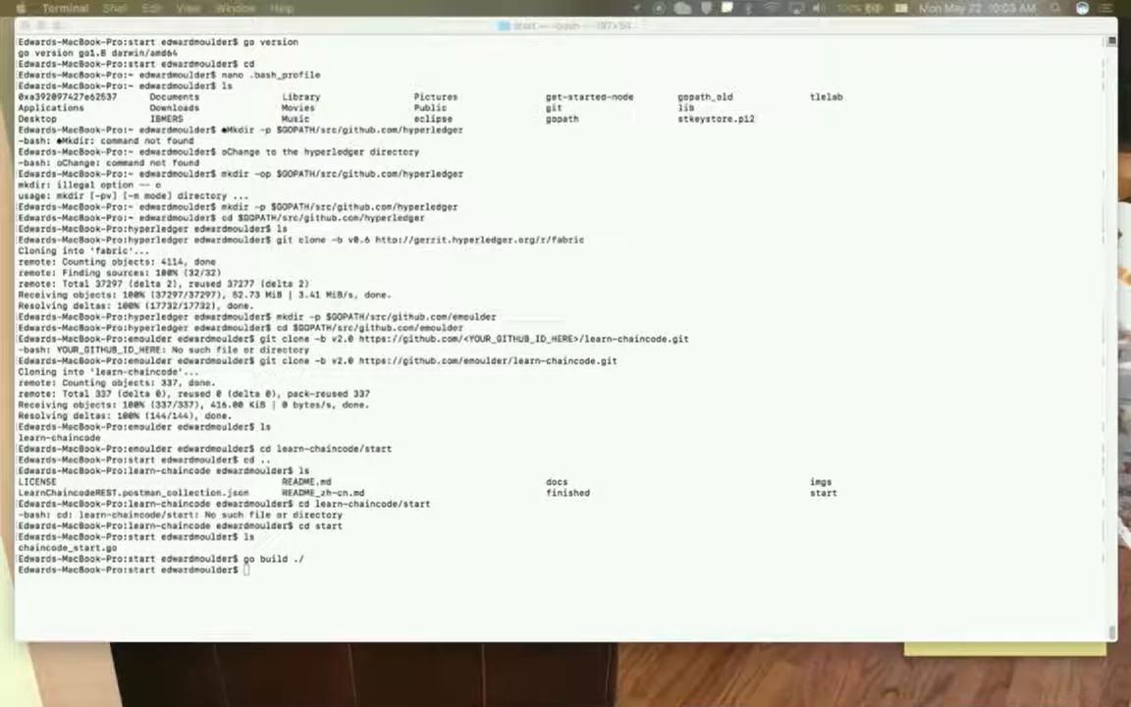
mouse_move(979, 687)
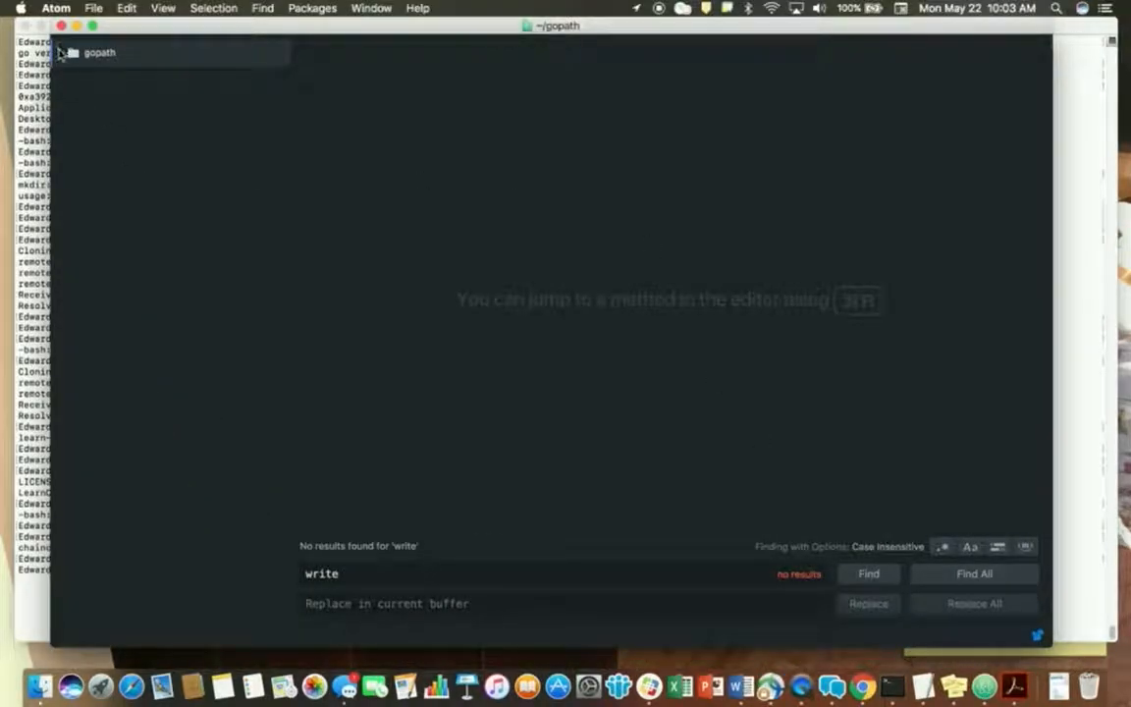
- Expand gopath down to learn-chaincode/start and open chaincode_start.go
left_click(99, 52)
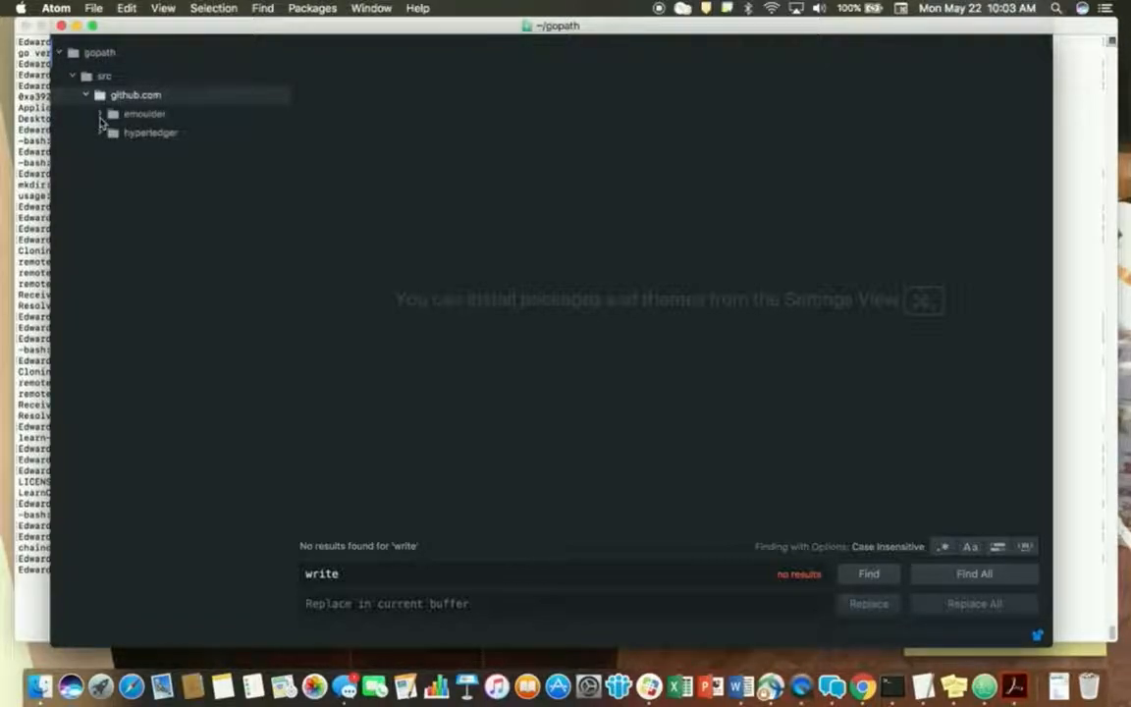
left_click(144, 113)
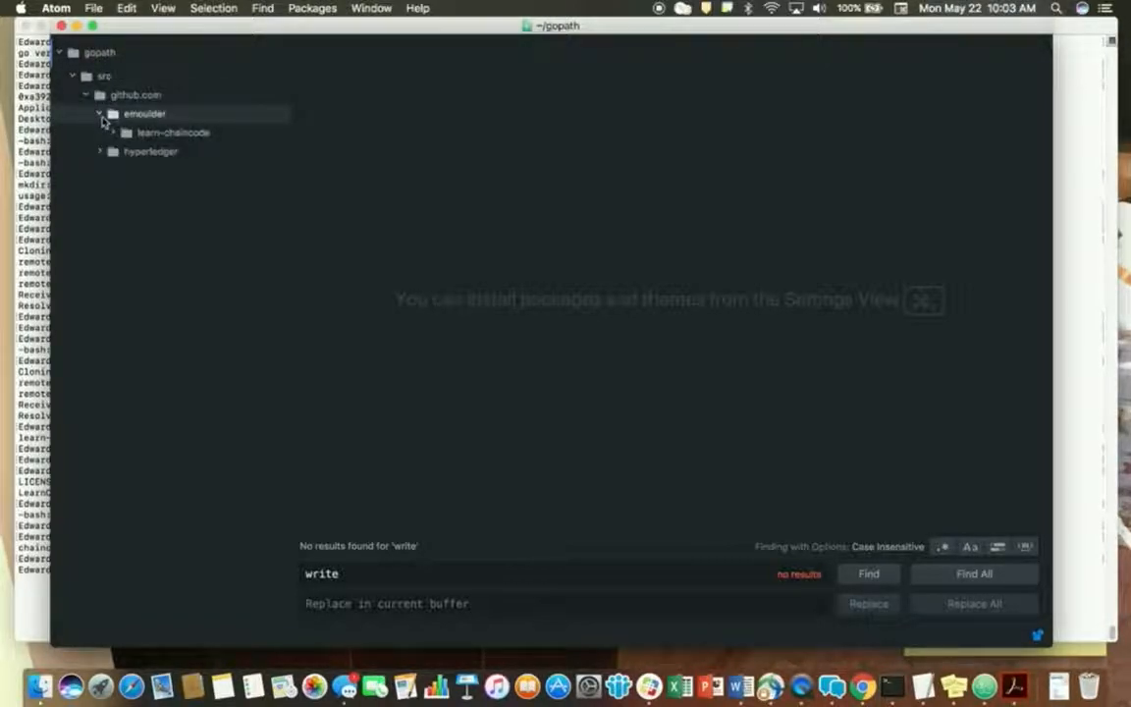
left_click(173, 131)
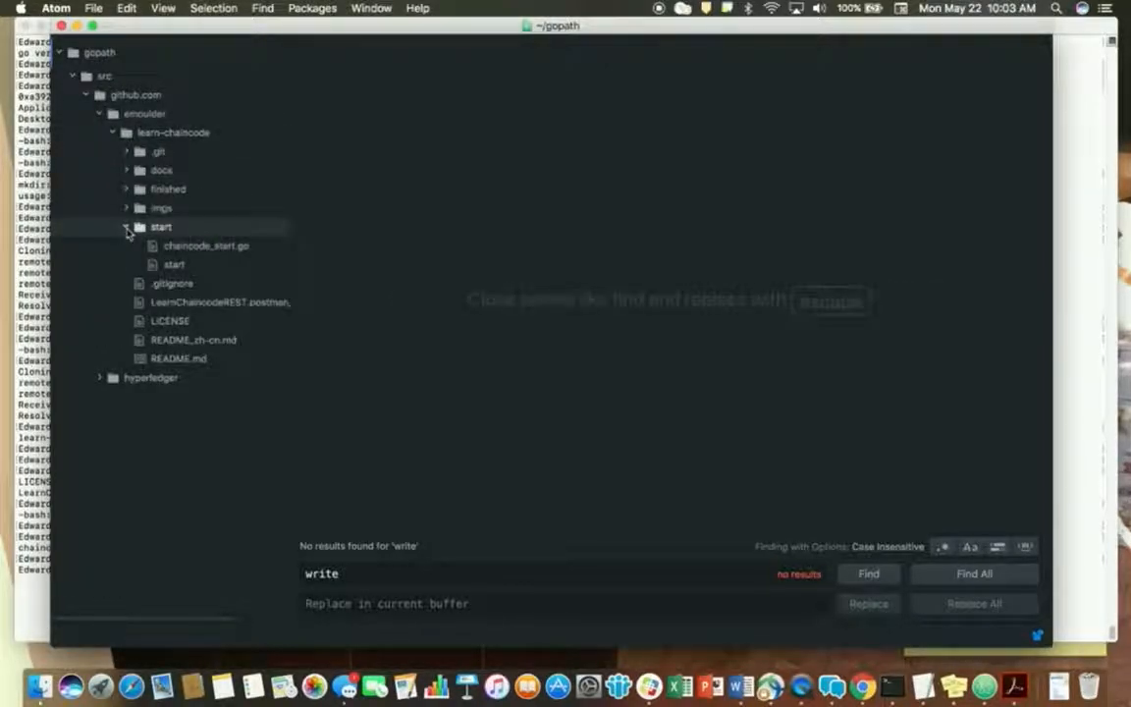
left_click(206, 246)
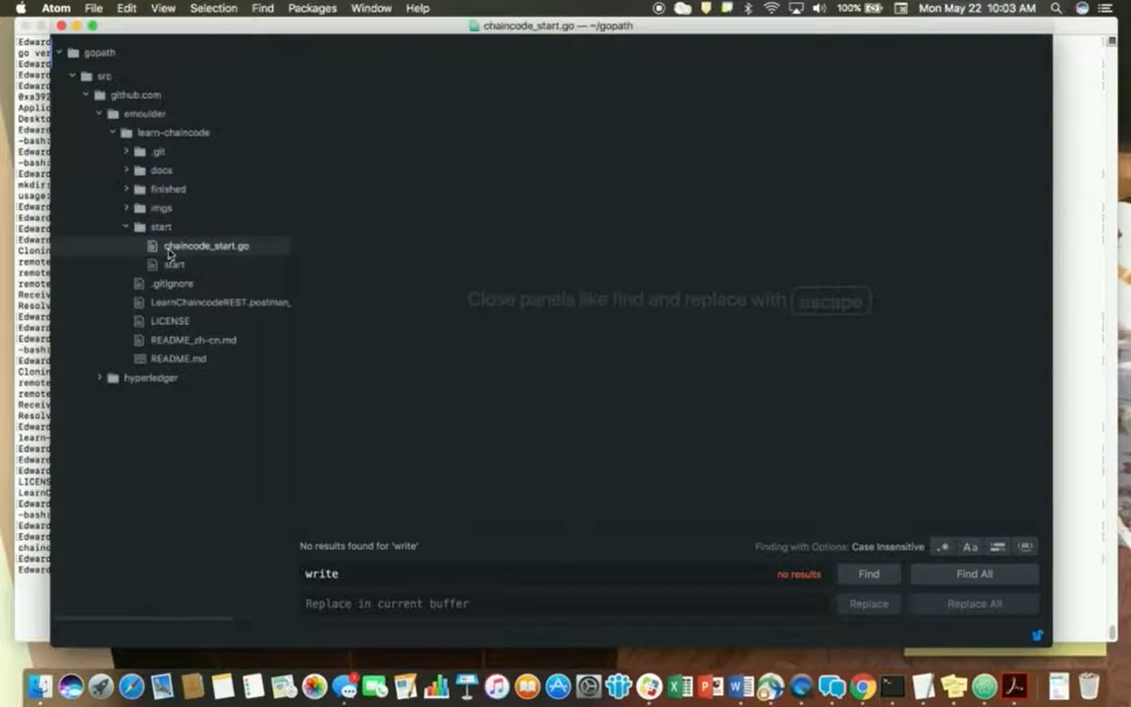
left_click(206, 246)
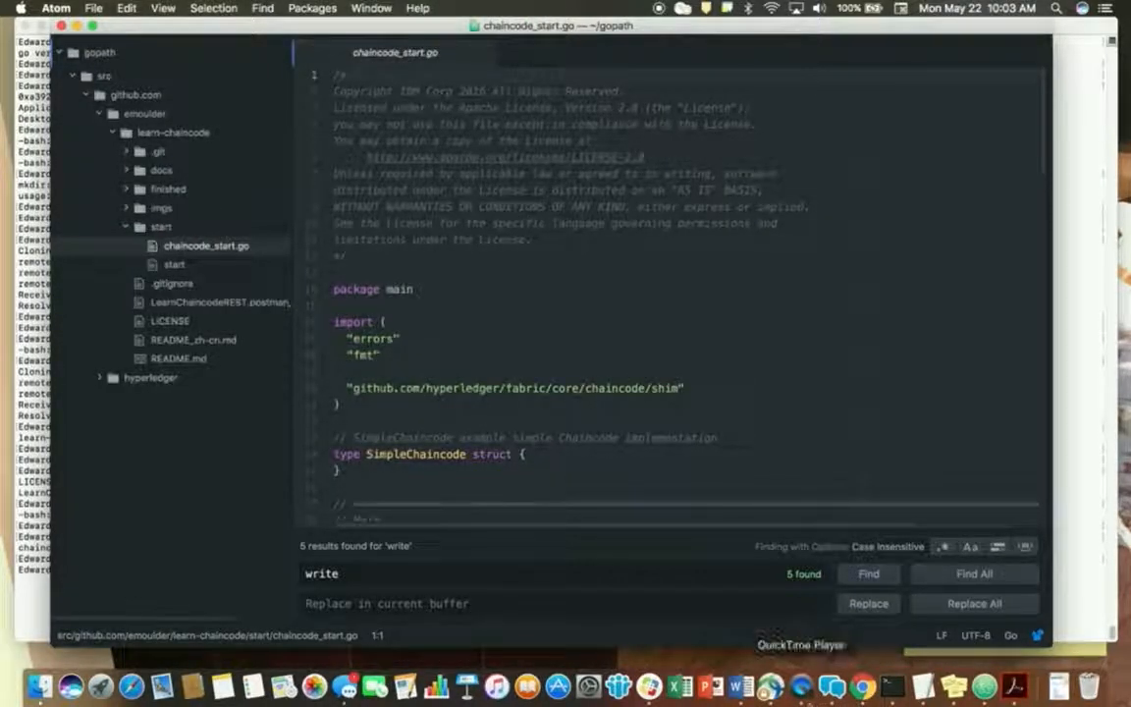
- Place the cursor in the chaincode_start.go editor to begin editing
left_click(771, 685)
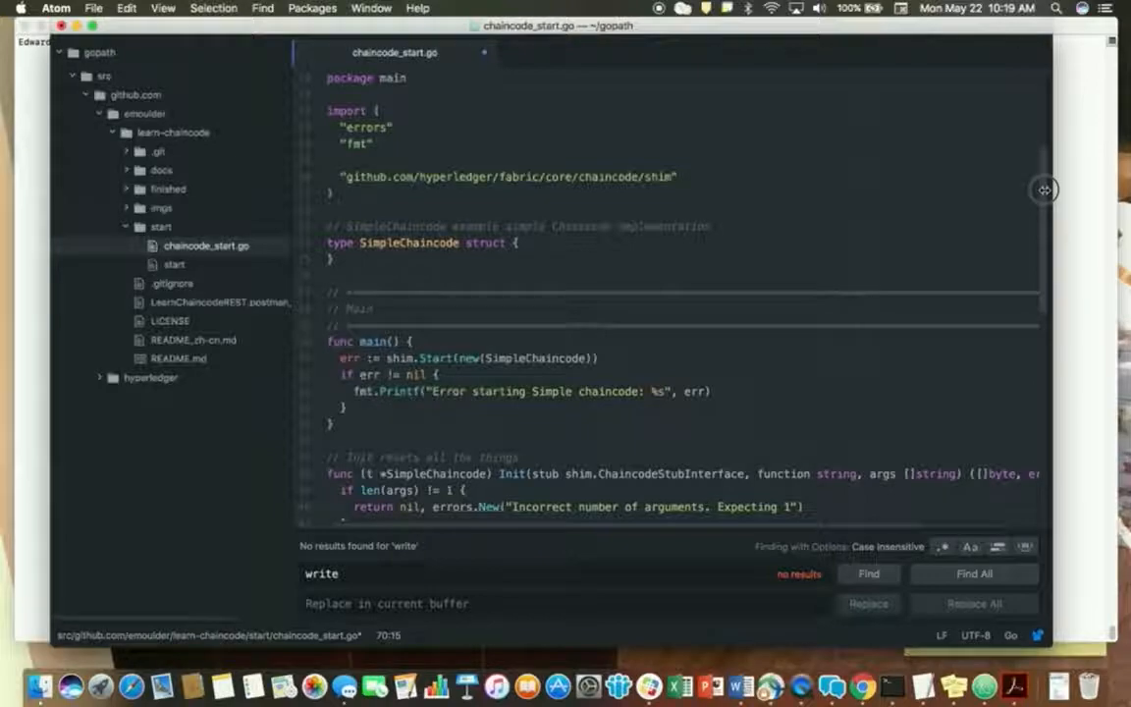
mouse_move(609, 366)
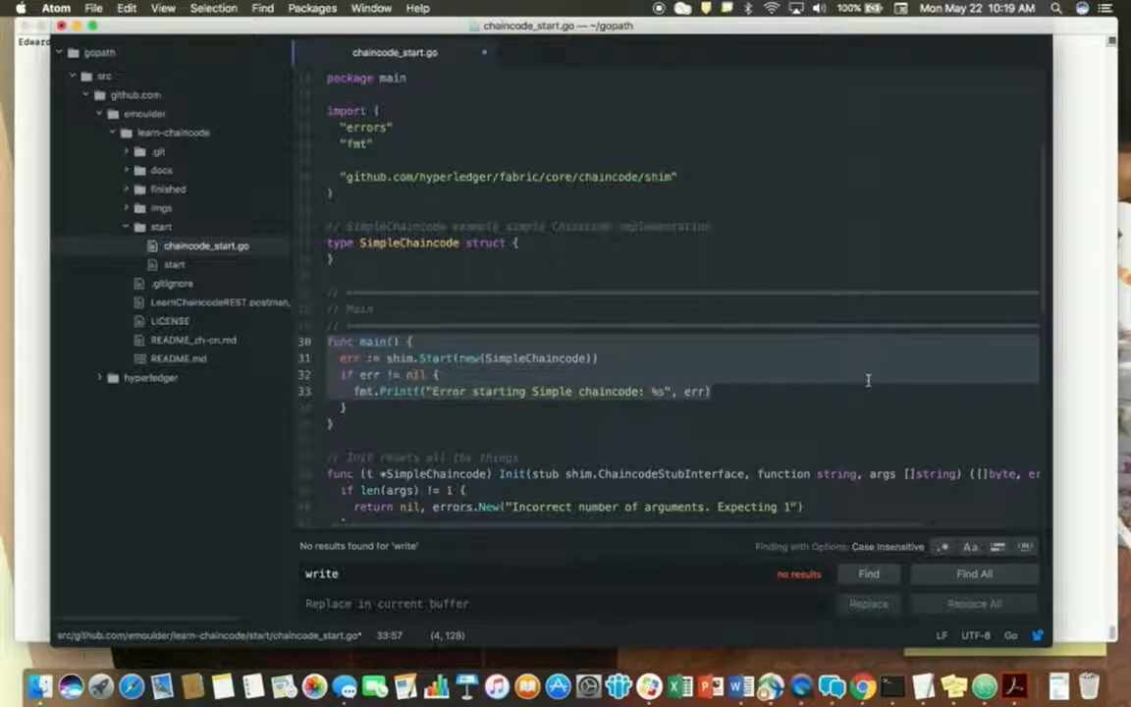
scroll("down", 3)
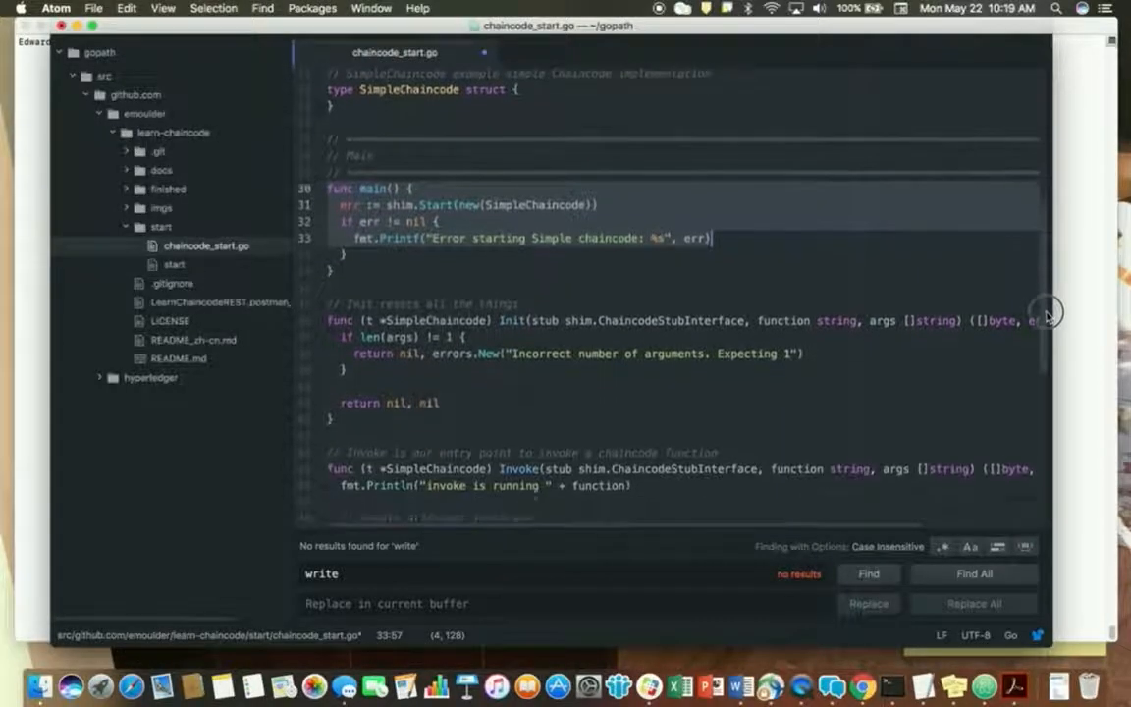
scroll("down", 3)
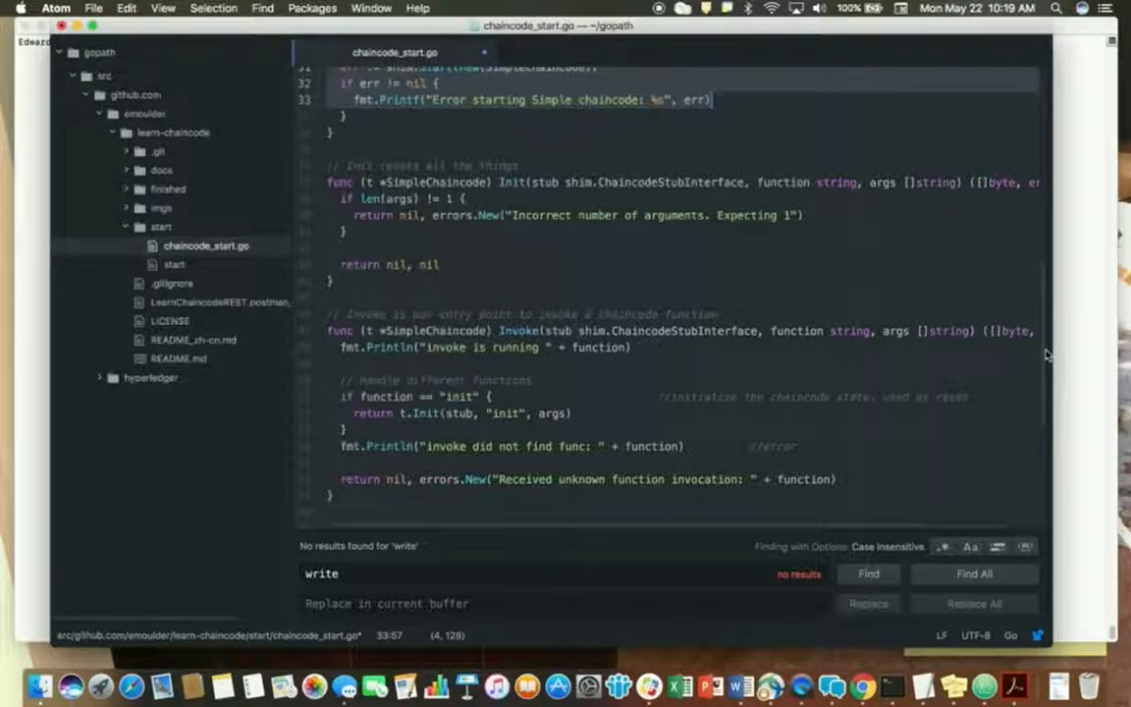
scroll("down", 3)
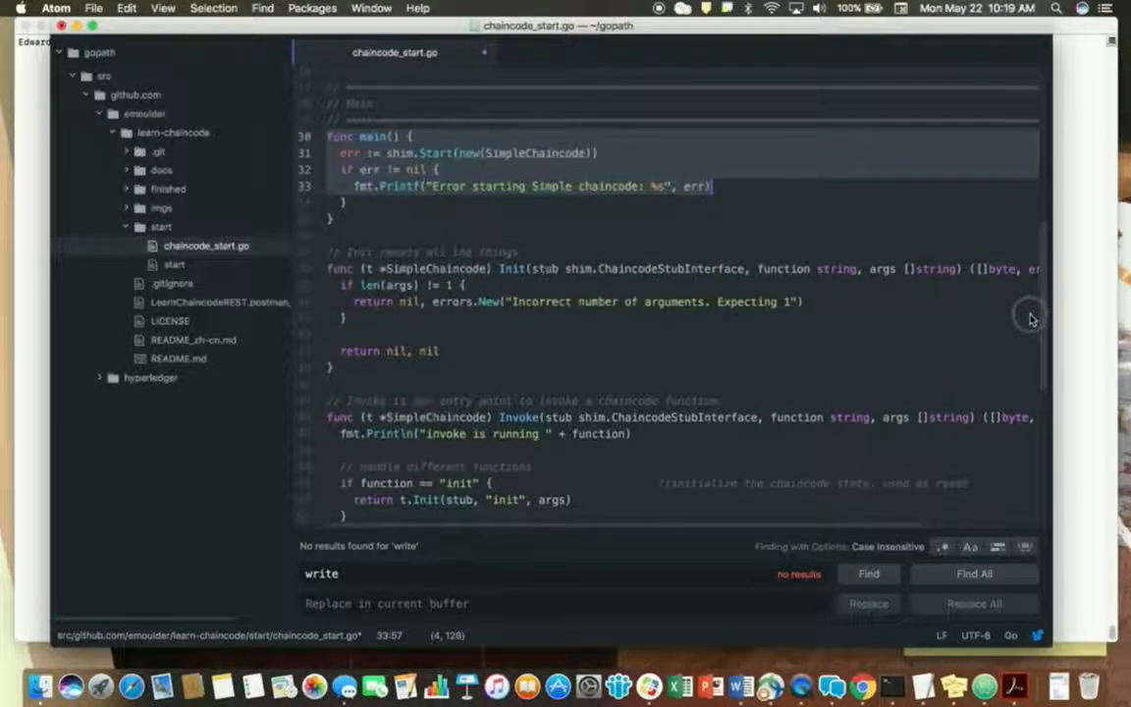
scroll("down", 3)
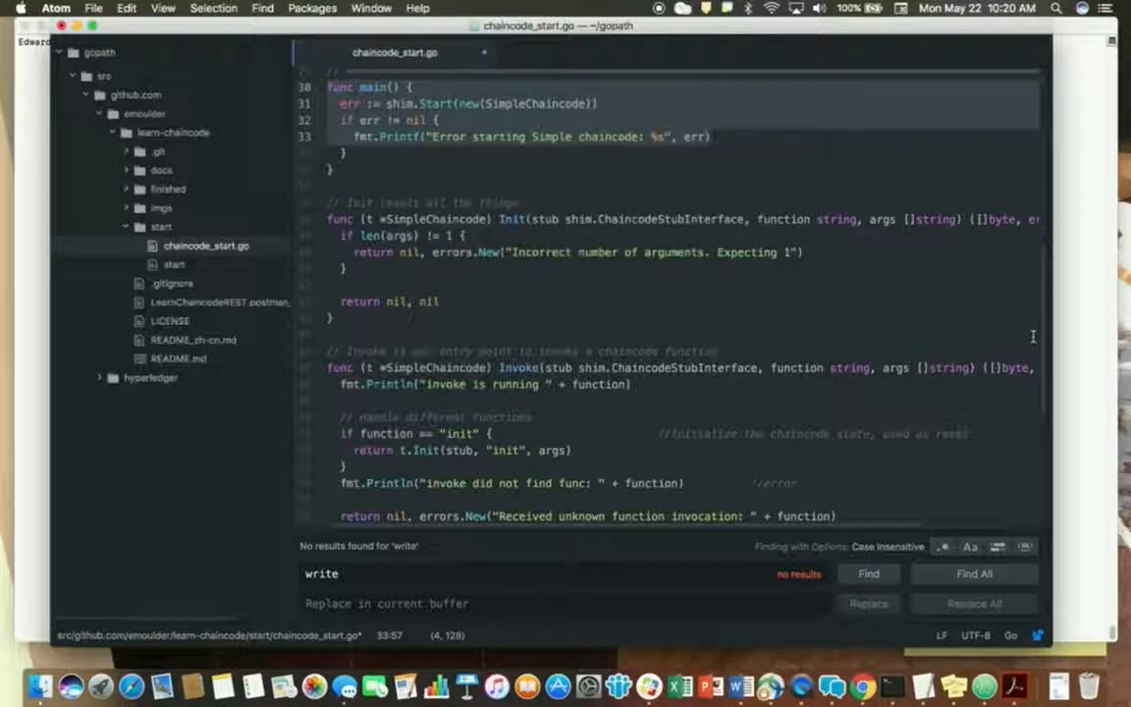
left_click(710, 136)
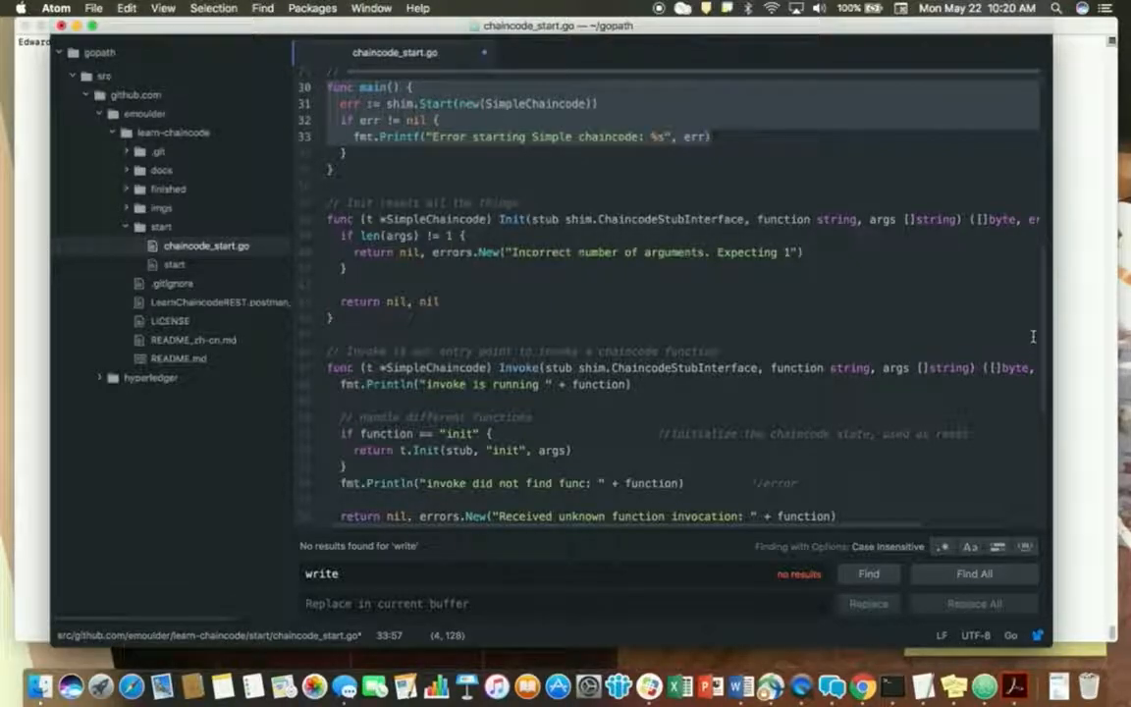
left_click(707, 137)
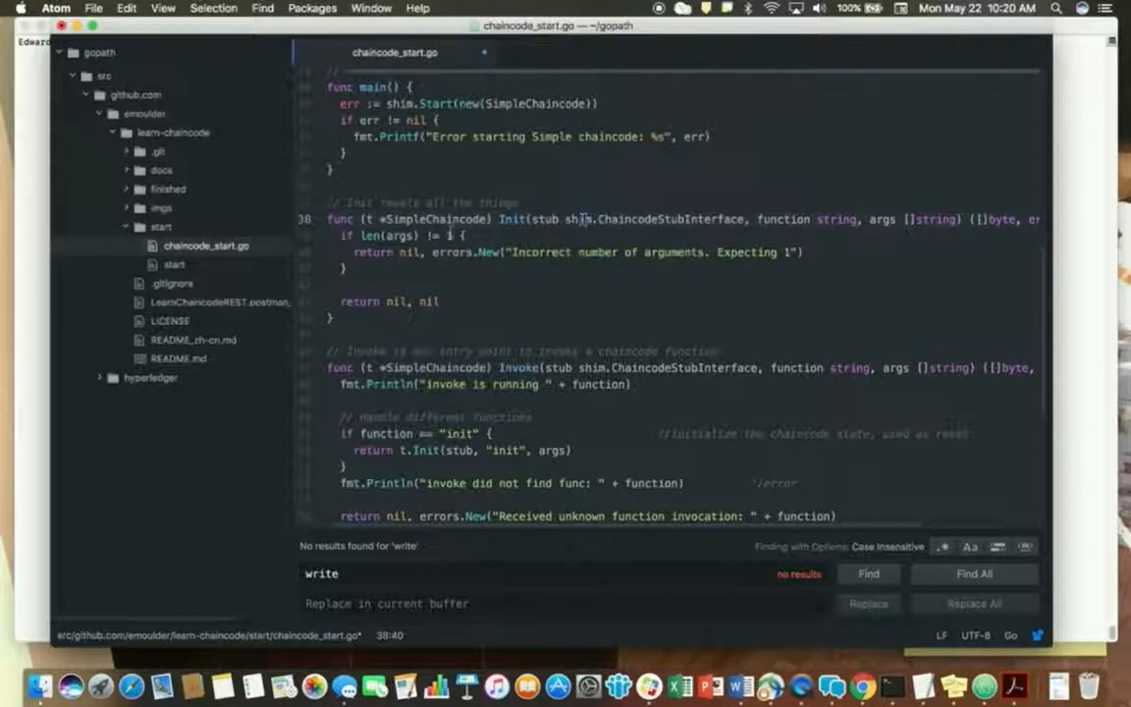
mouse_move(863, 685)
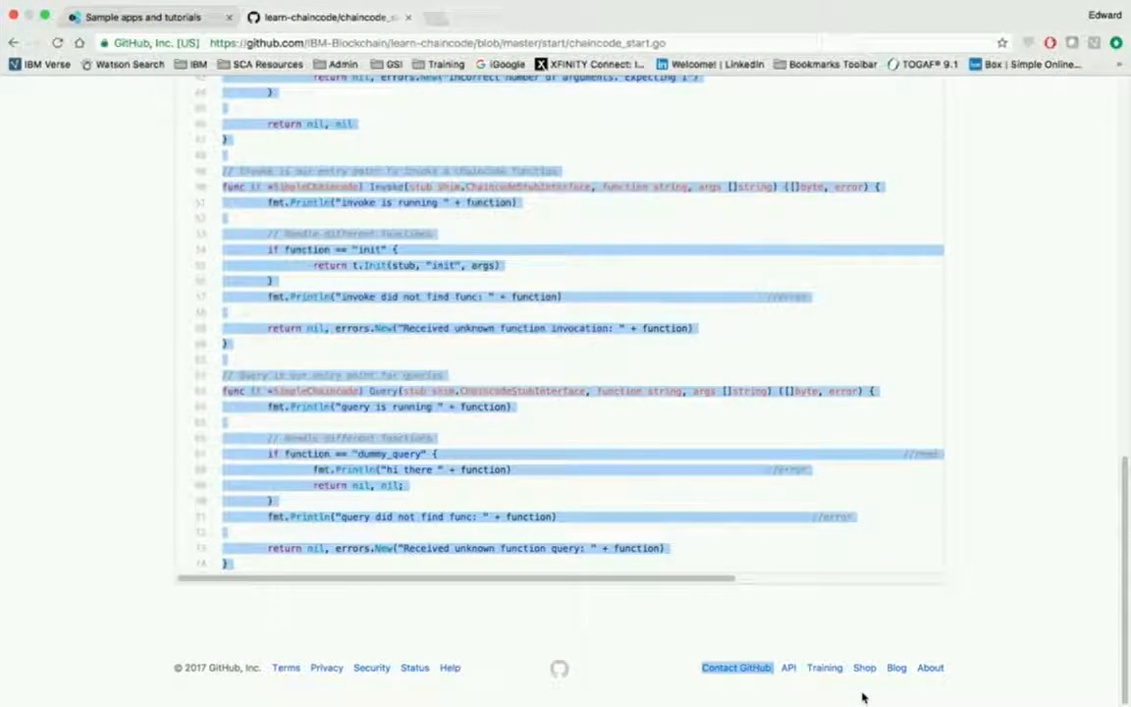
- On the Bluemix tutorial, scroll to Init() and select its PutState and error-check lines
left_click(148, 18)
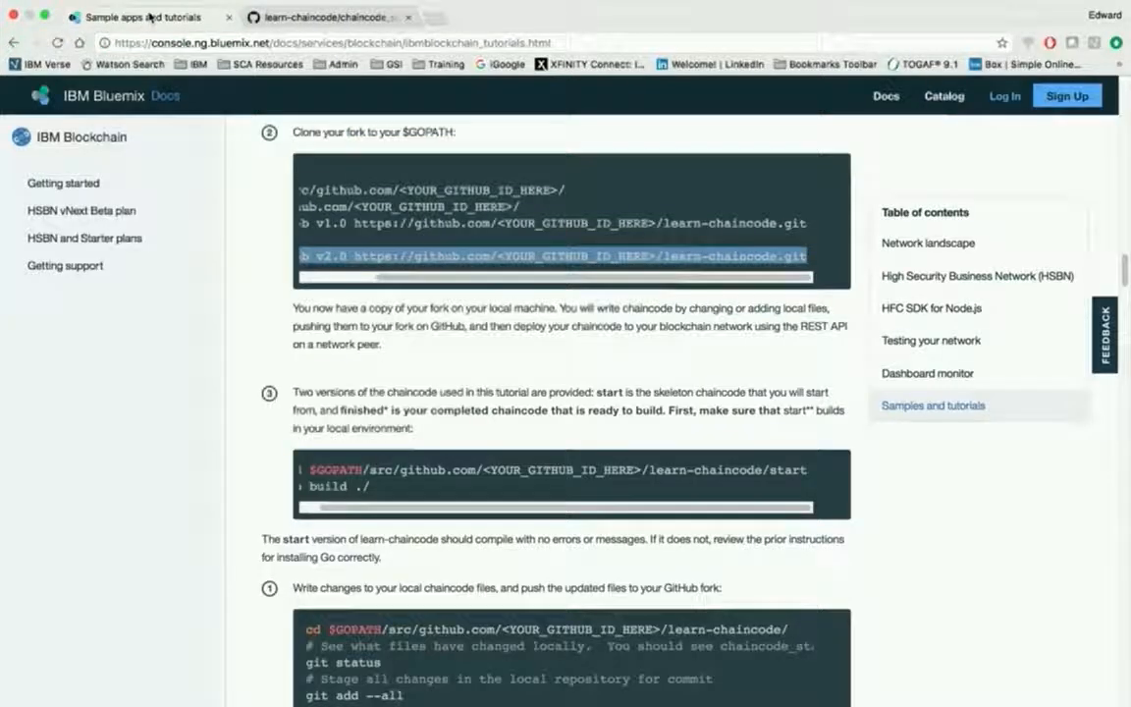
mouse_move(1076, 446)
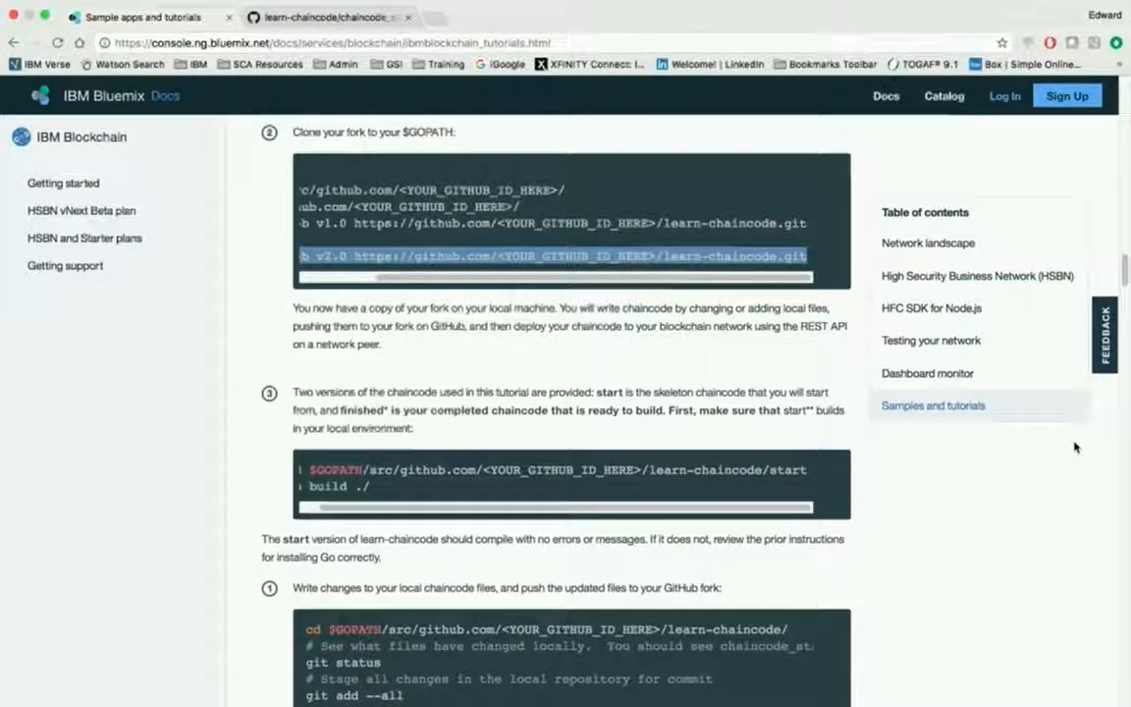
scroll("down", 3)
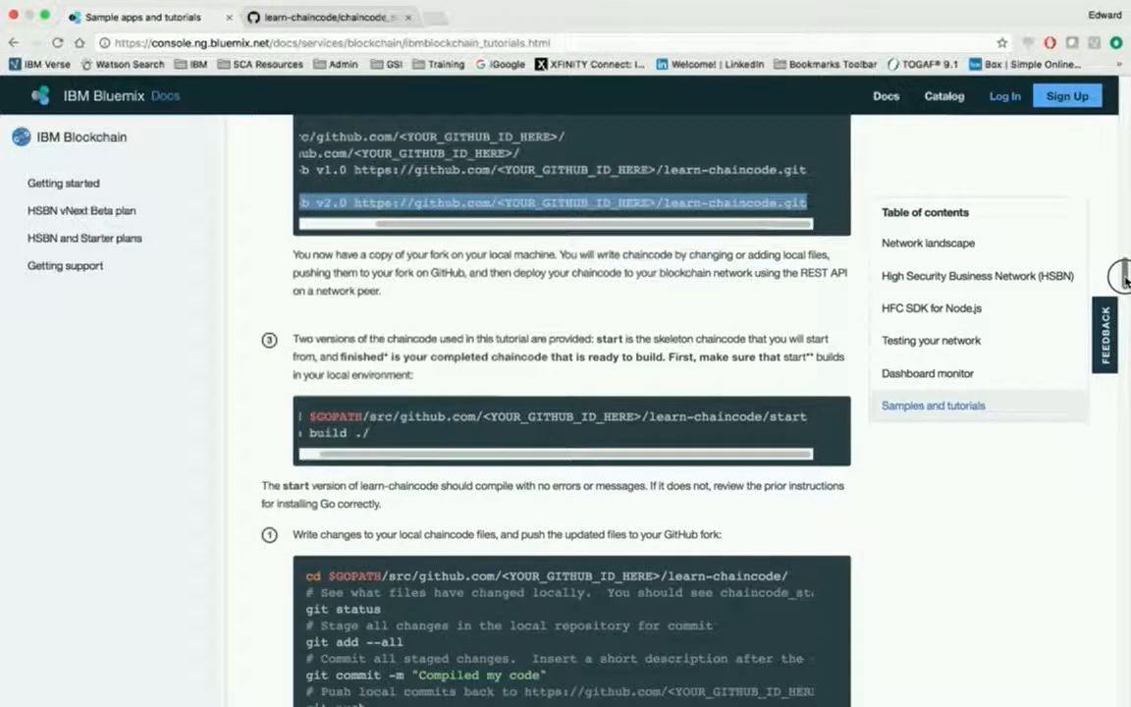
scroll("down", 3)
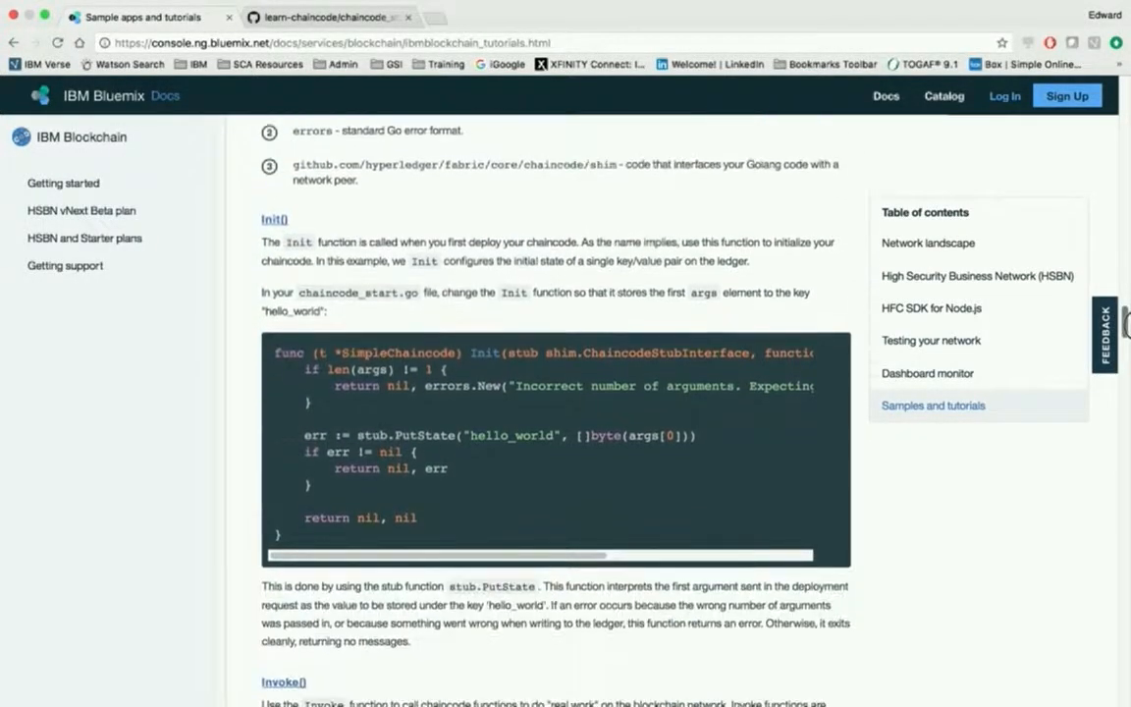
scroll("down", 3)
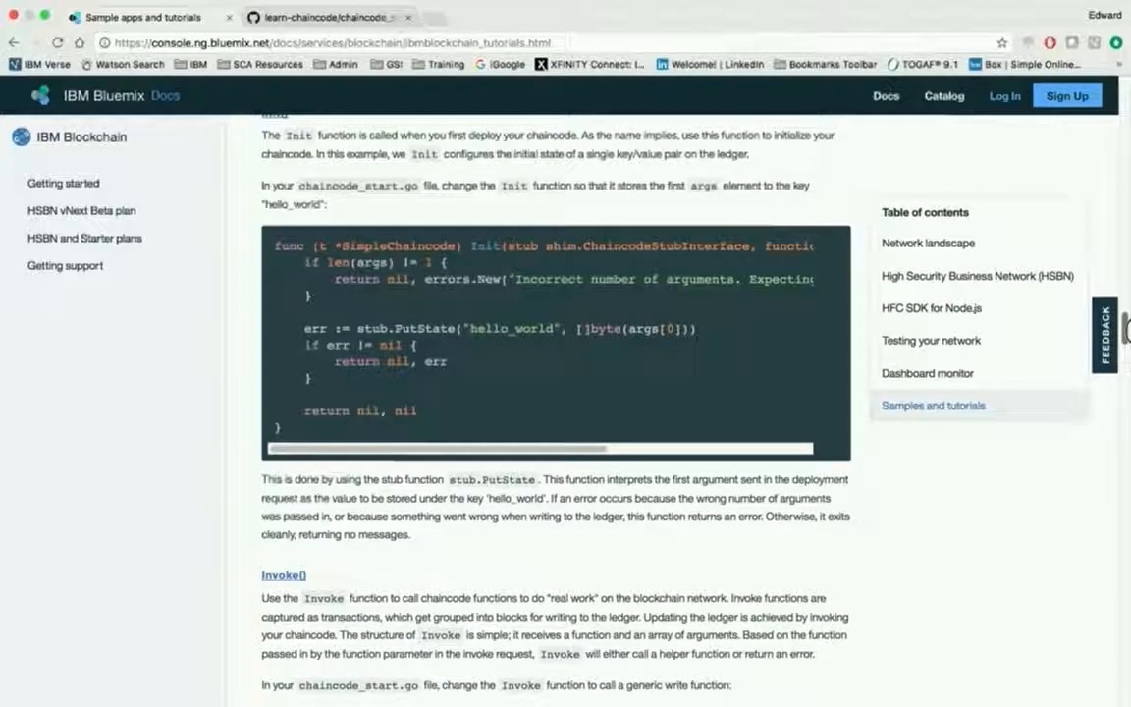
scroll("down", 3)
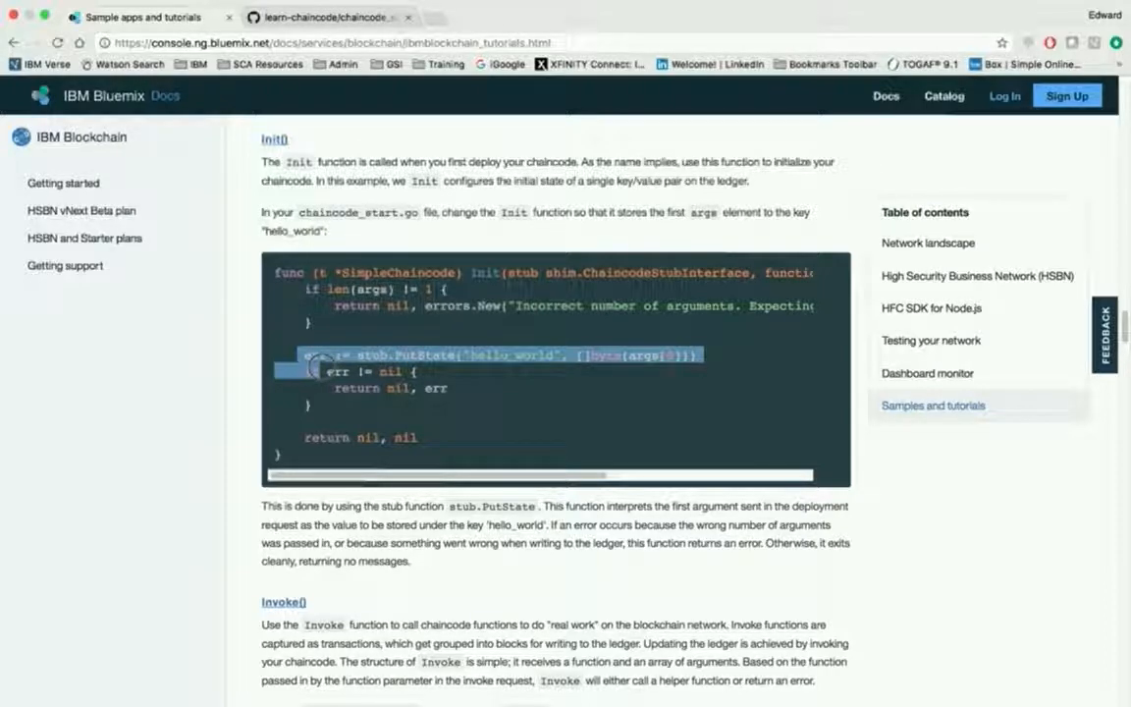
left_click_drag(315, 368, 417, 434)
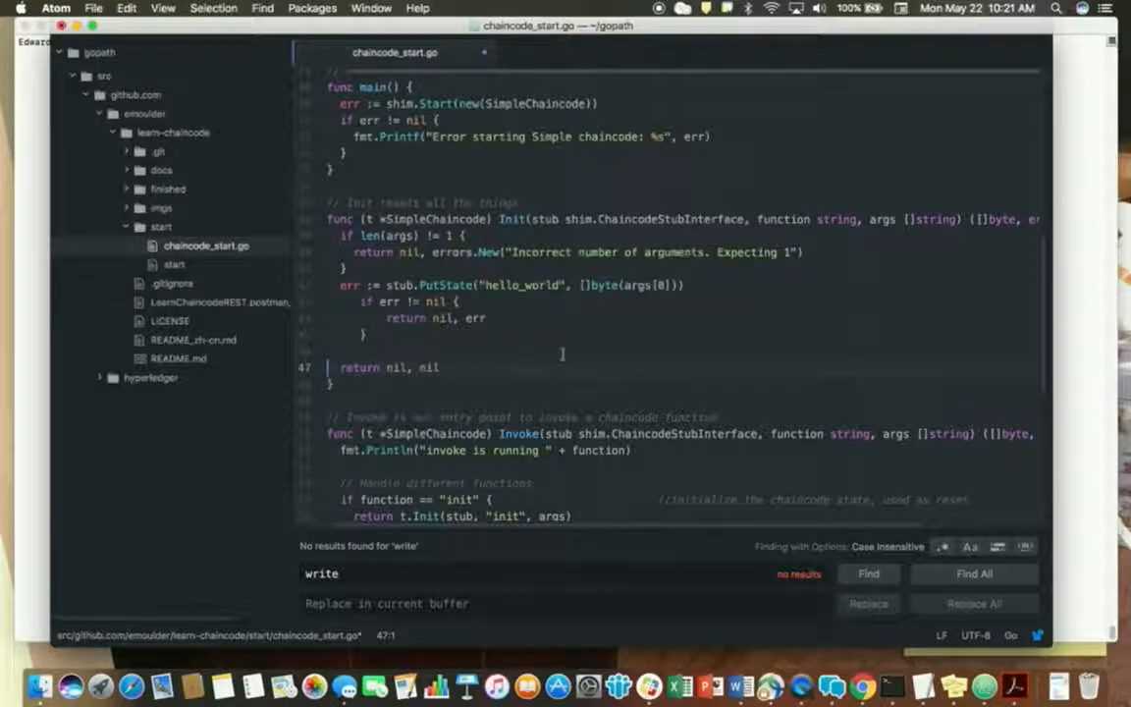
- Scroll chaincode_start.go past Init to the Invoke function
scroll("down", 3)
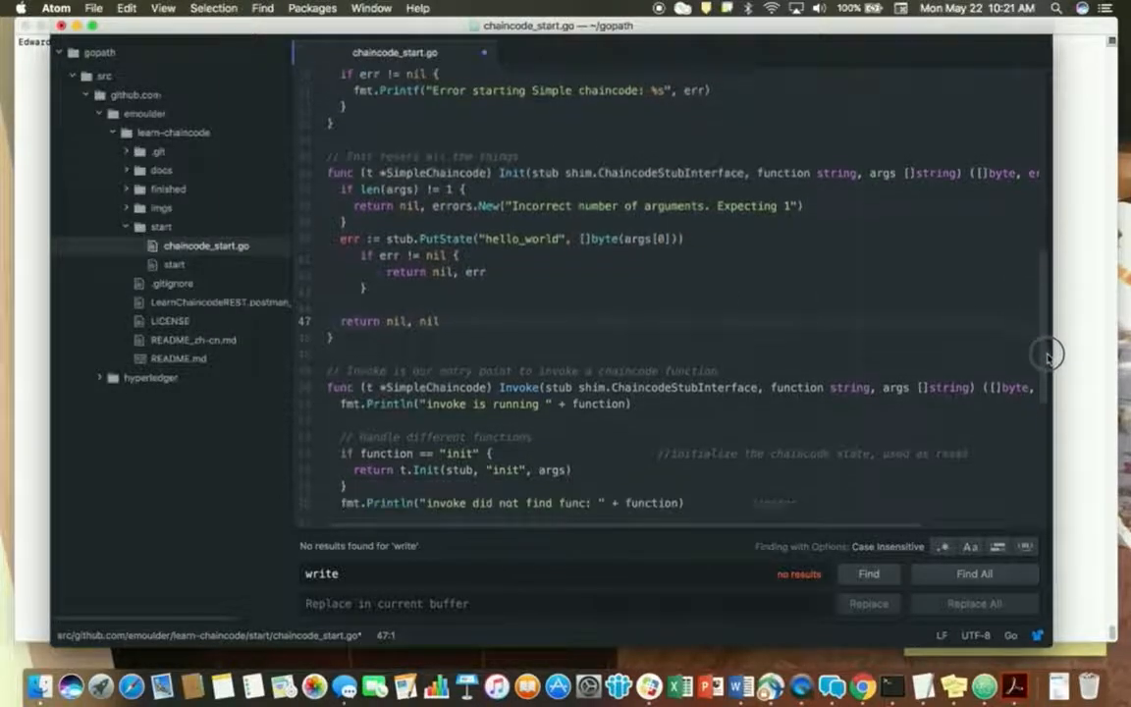
scroll("down", 3)
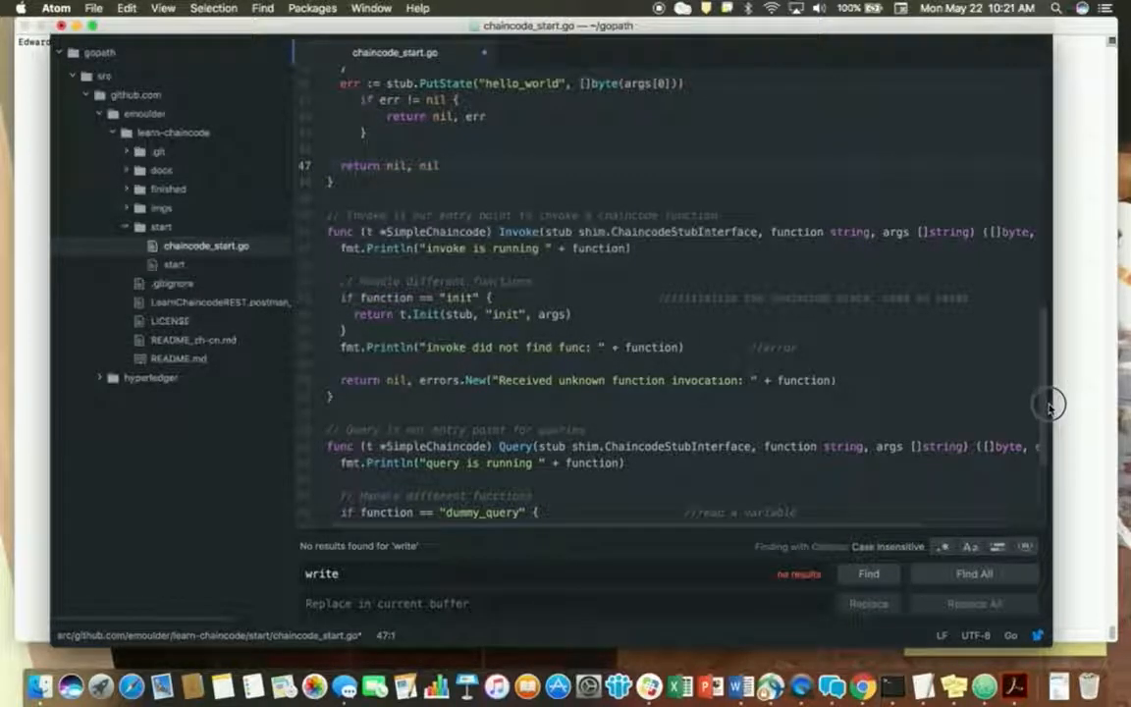
left_click(324, 165)
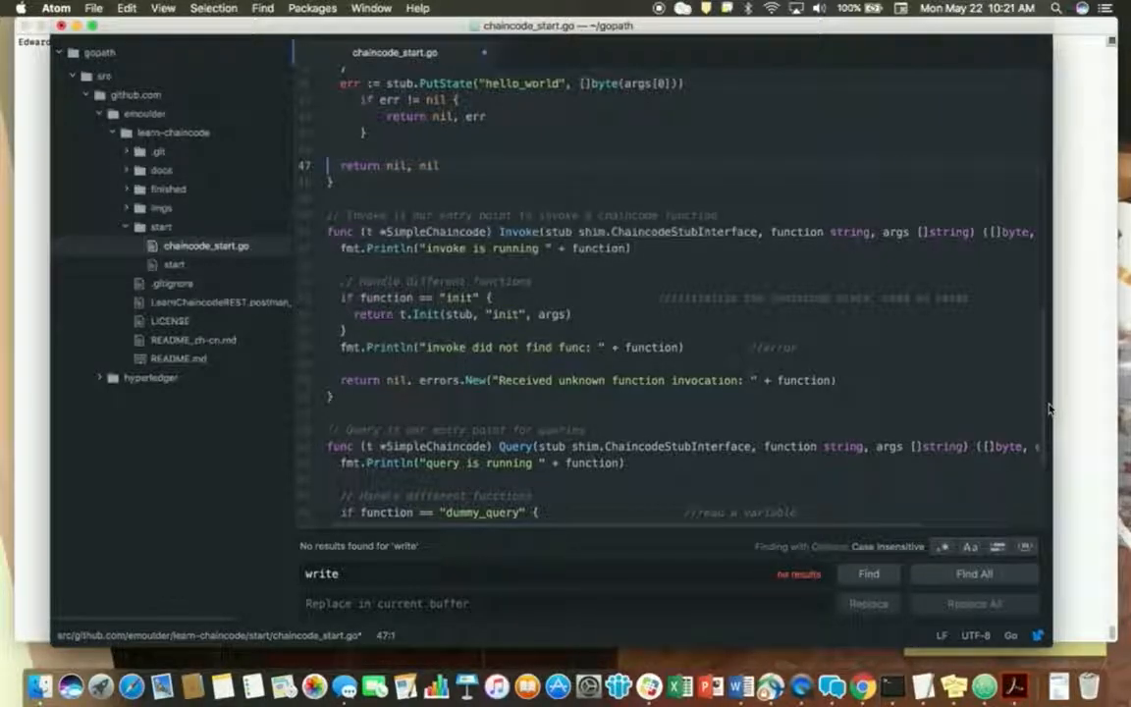
mouse_move(836, 413)
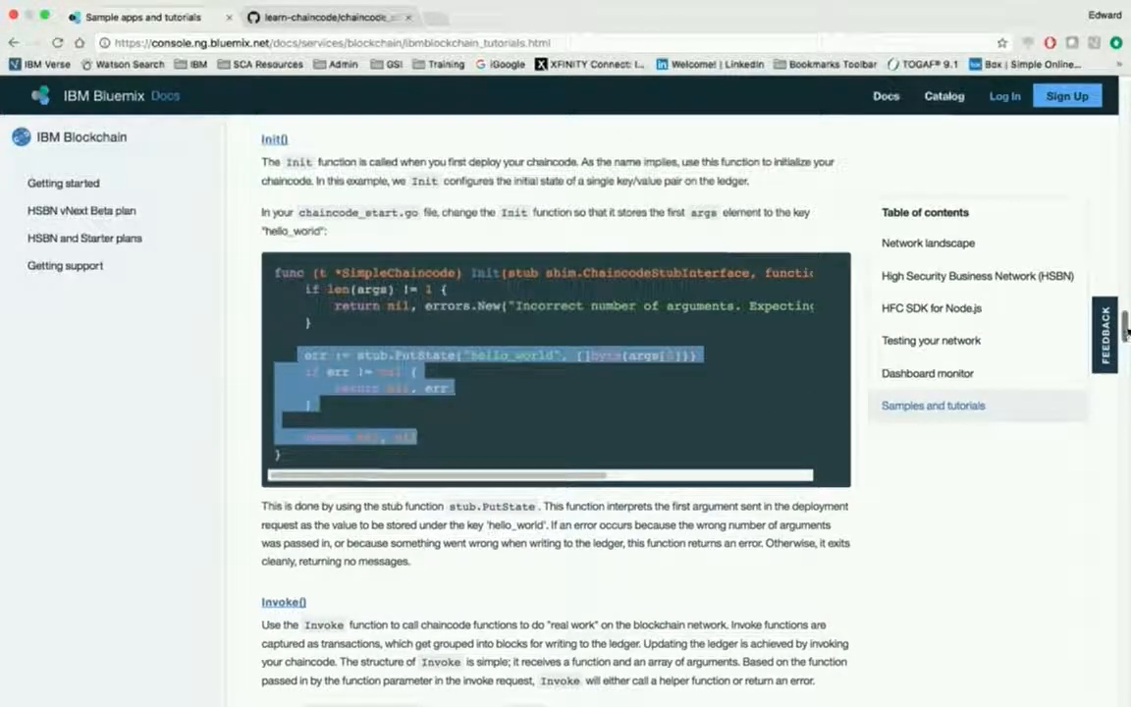
- Scroll the tutorial to the Invoke sample and select its write case
scroll("down", 3)
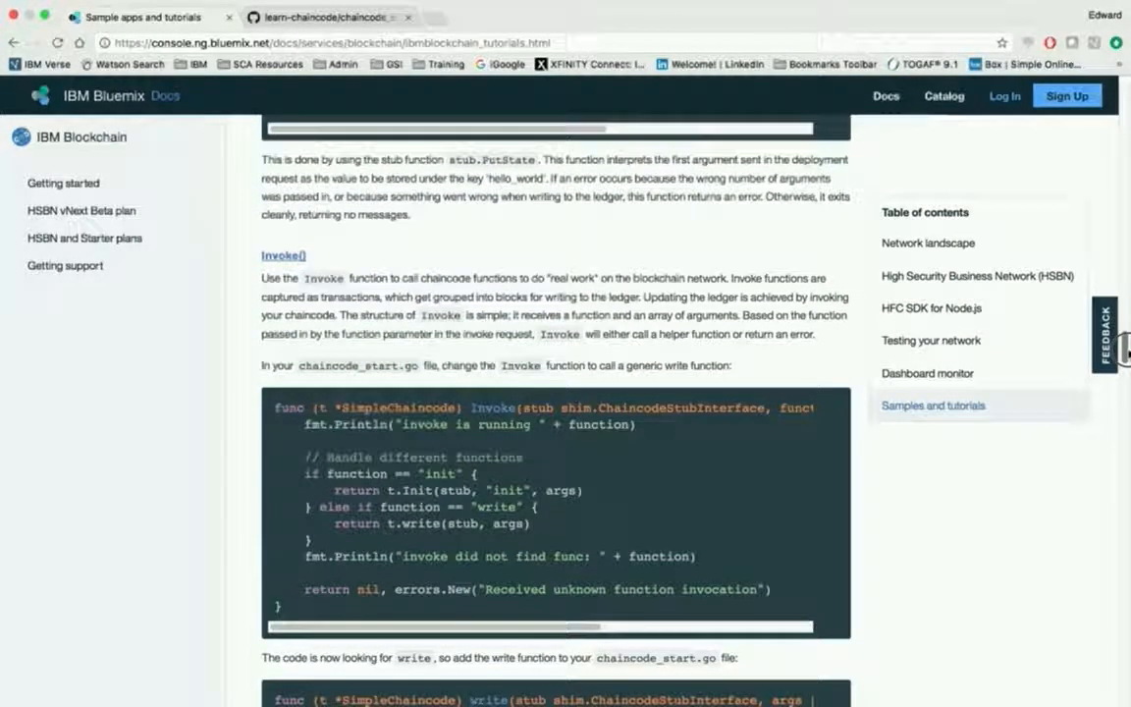
scroll("down", 3)
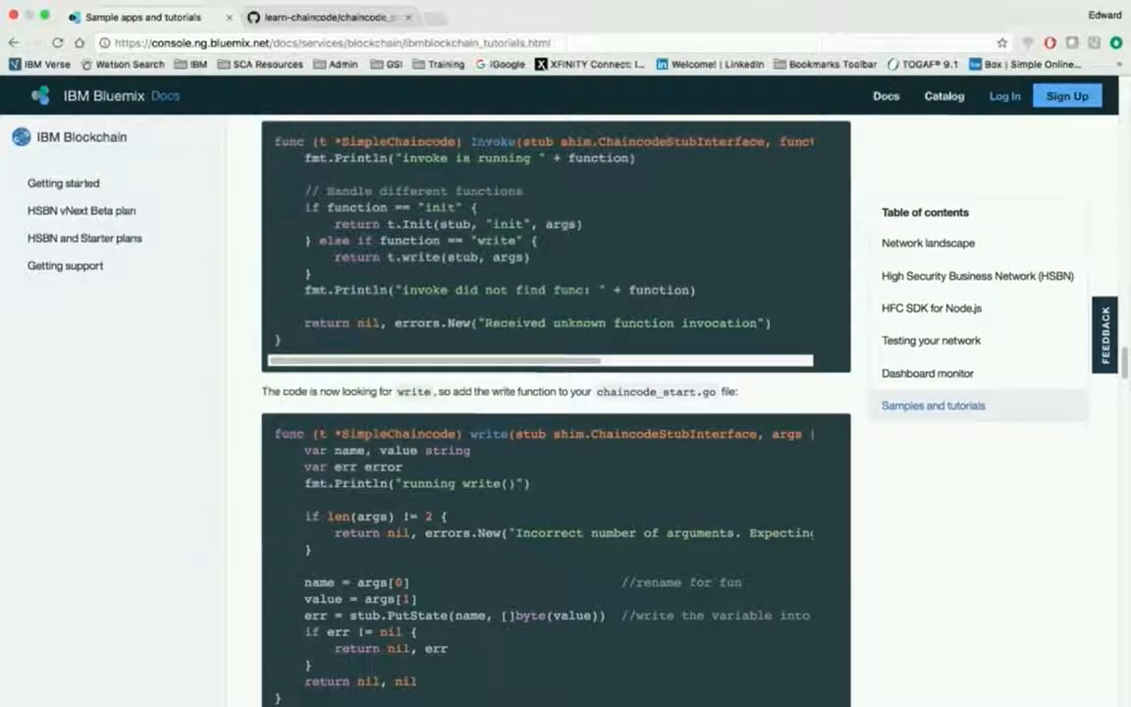
double_click(497, 241)
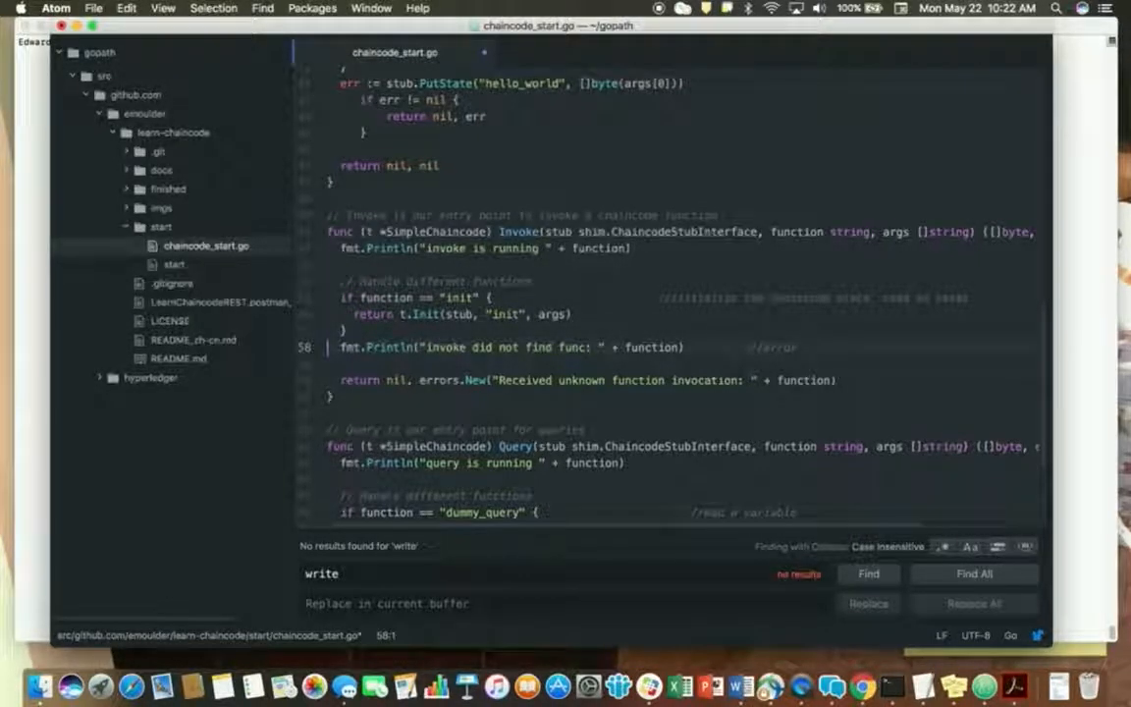
- Insert the else-if "write" branch calling t.write(stub, args) after the init branch
left_click(348, 331)
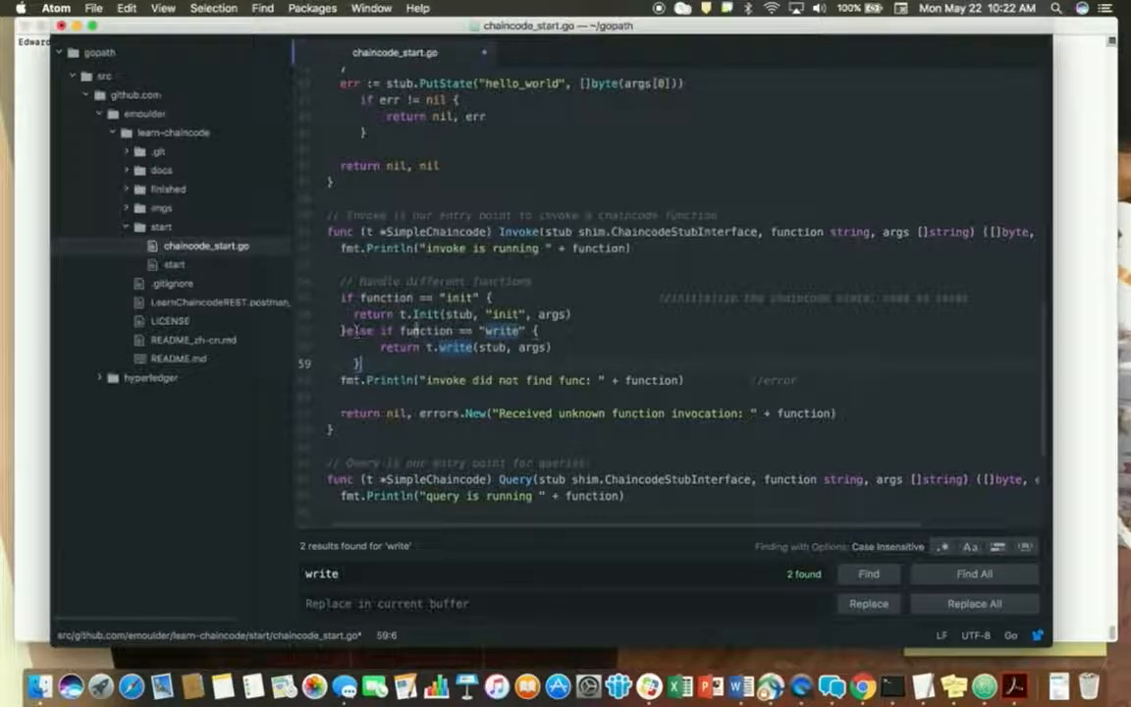
mouse_move(1046, 381)
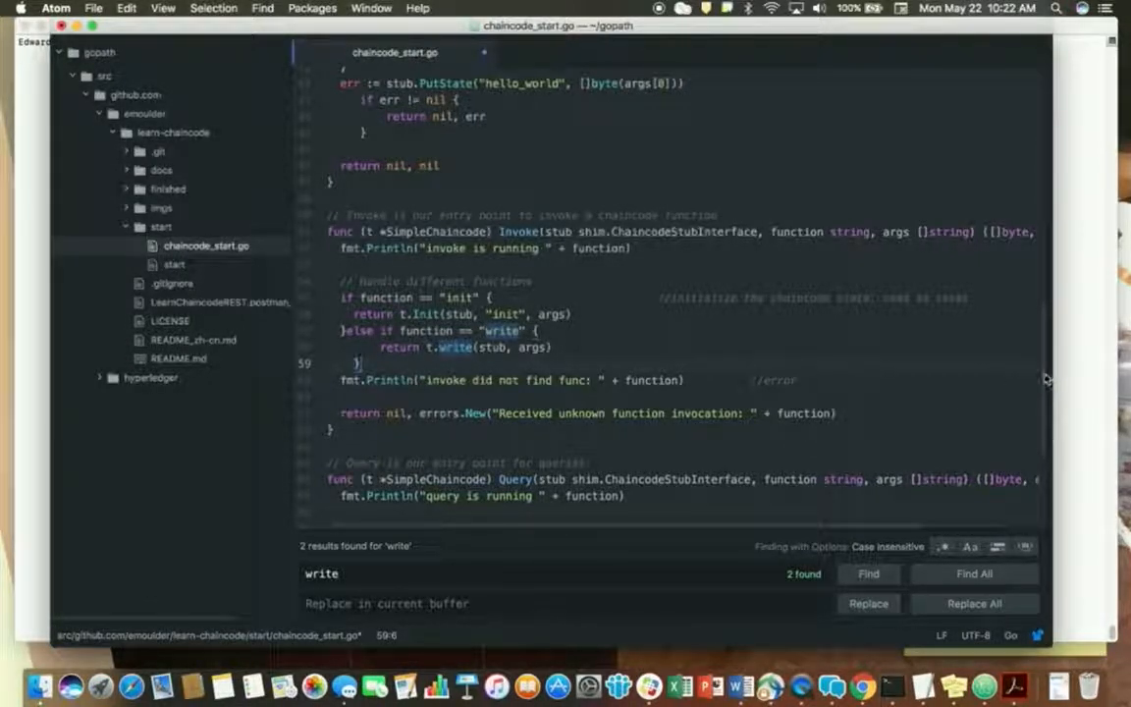
scroll("down", 3)
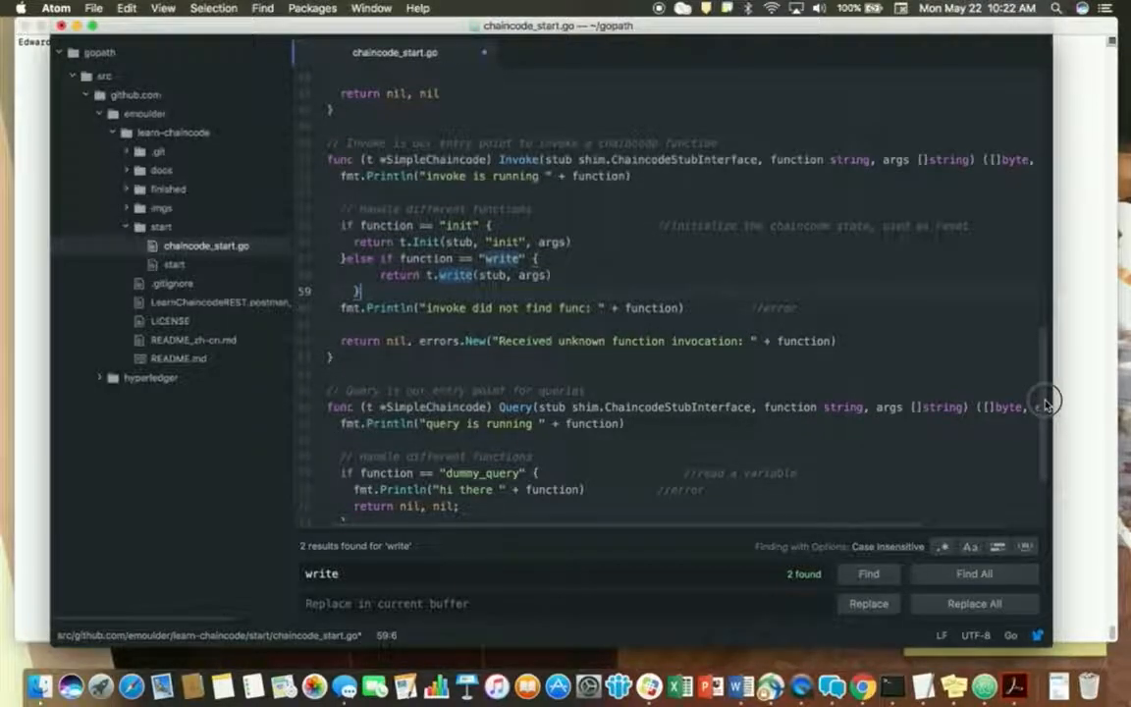
scroll("down", 3)
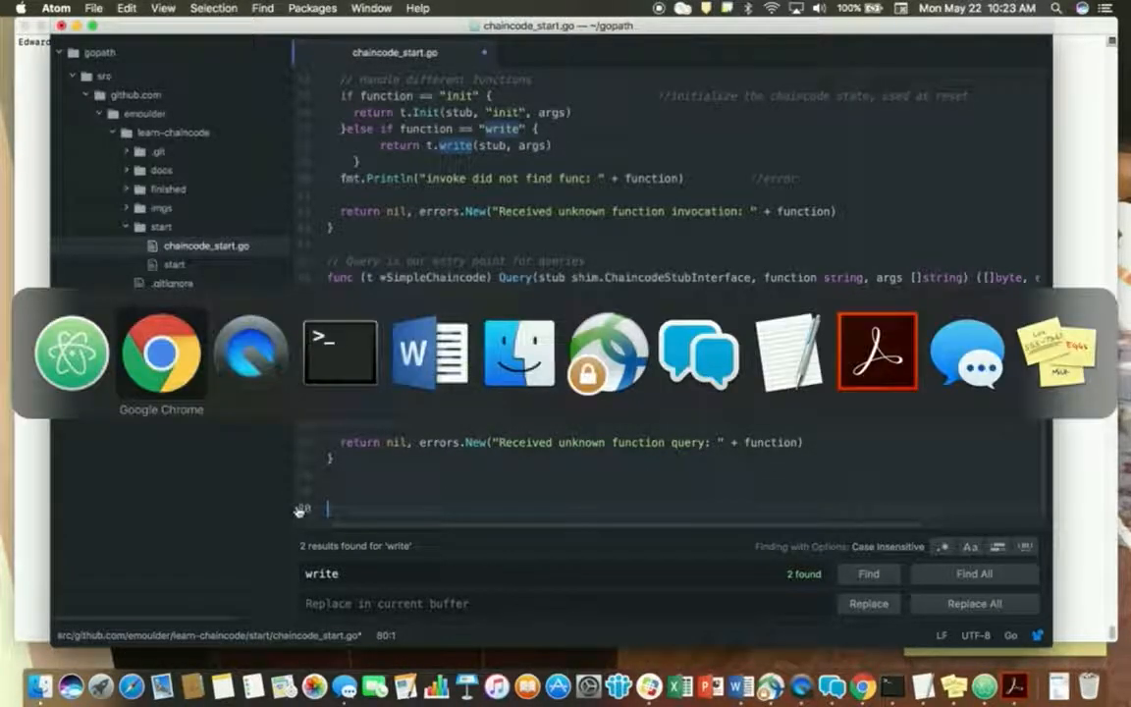
- Copy the tutorial's write function and paste it at the end of chaincode_start.go
left_click(160, 352)
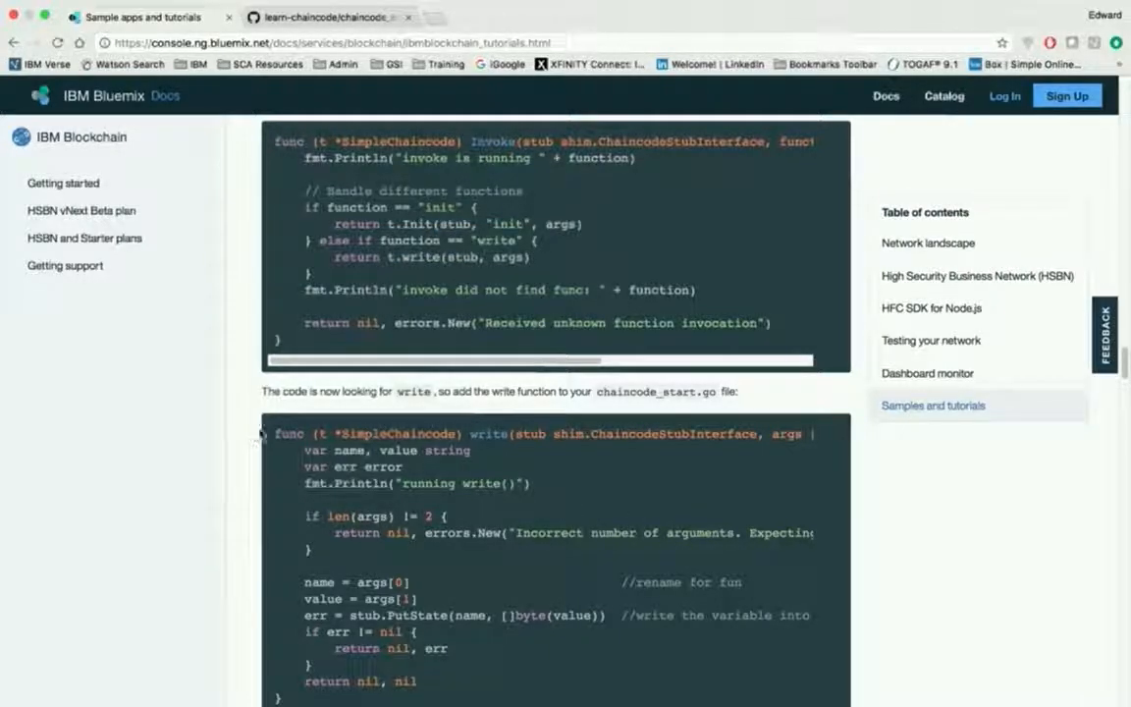
left_click_drag(260, 434, 413, 681)
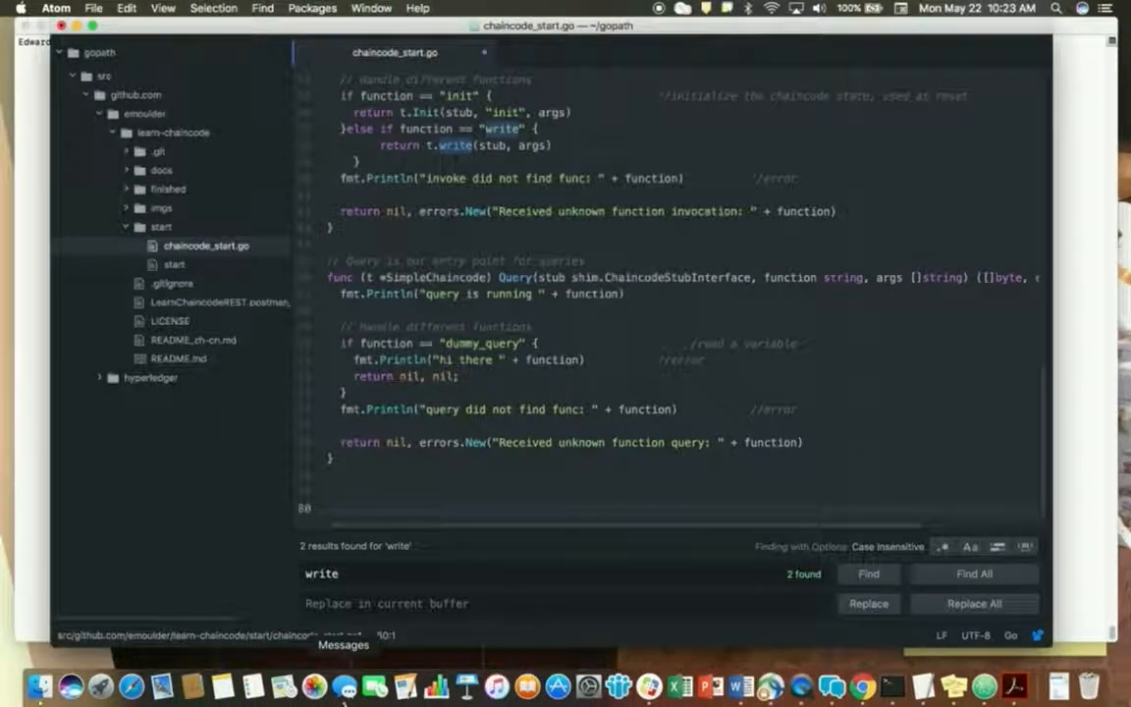
scroll("down", 3)
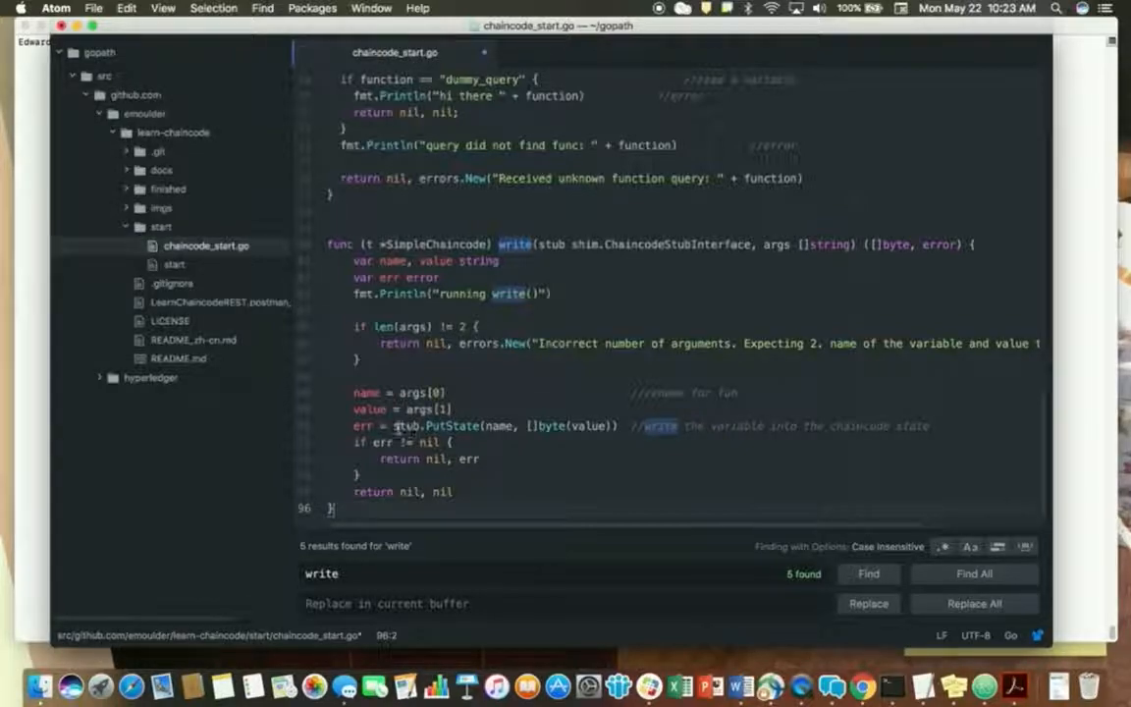
left_click(478, 426)
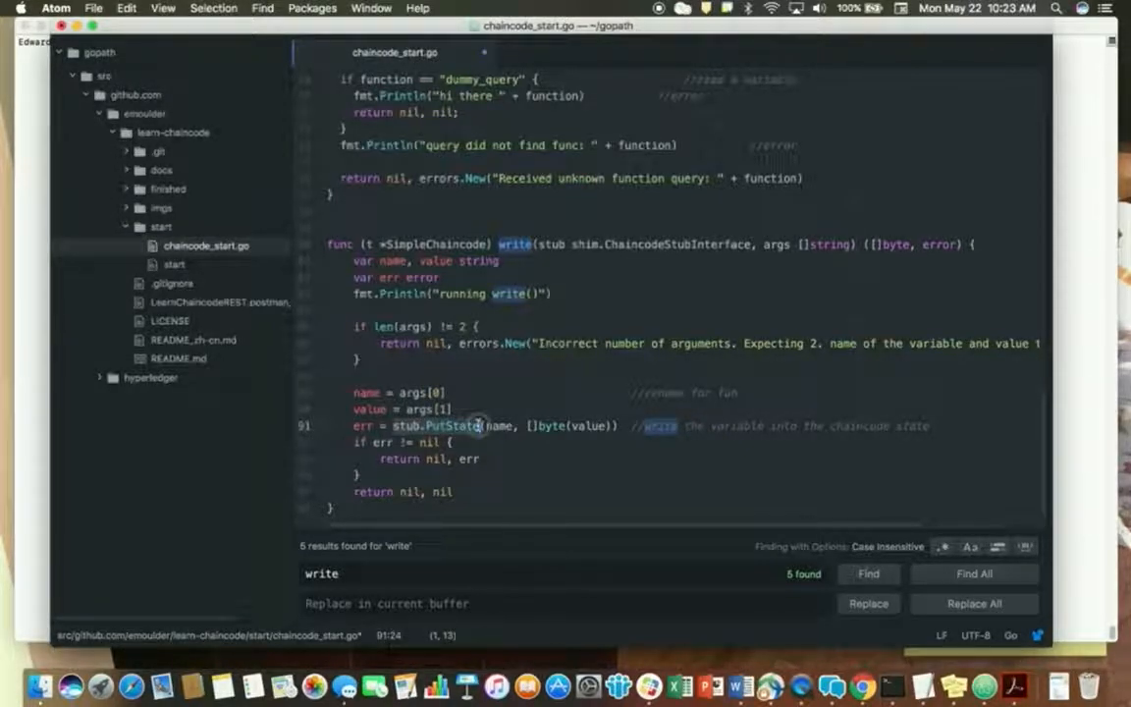
mouse_move(505, 432)
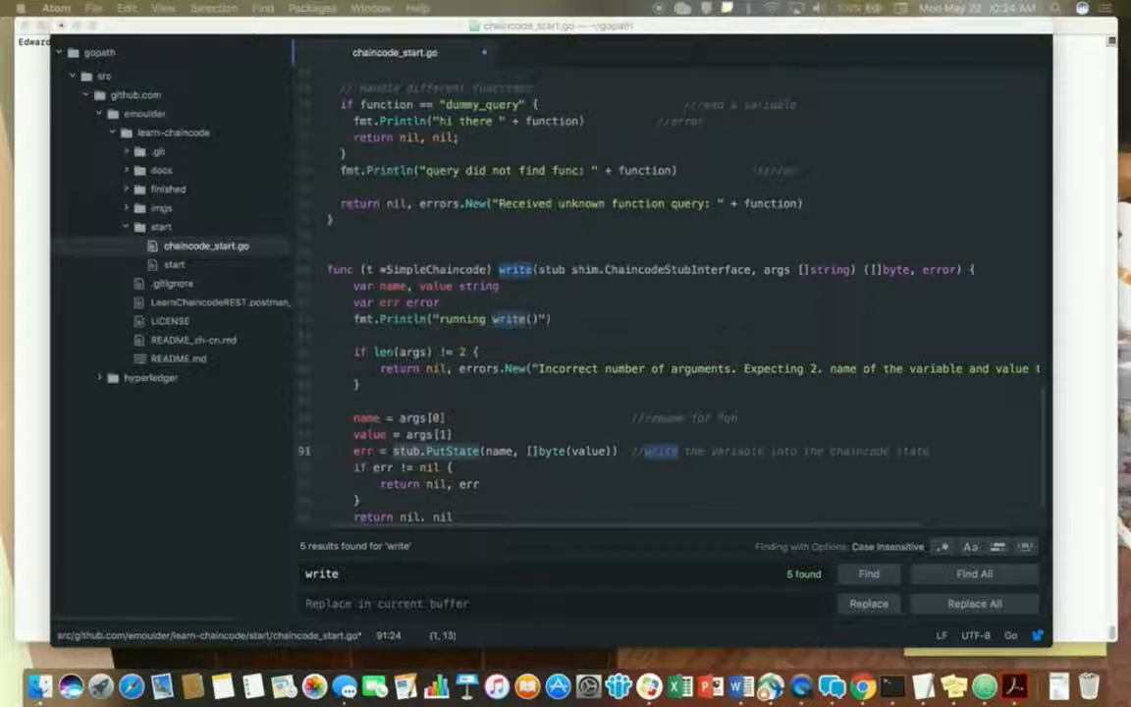
mouse_move(1083, 474)
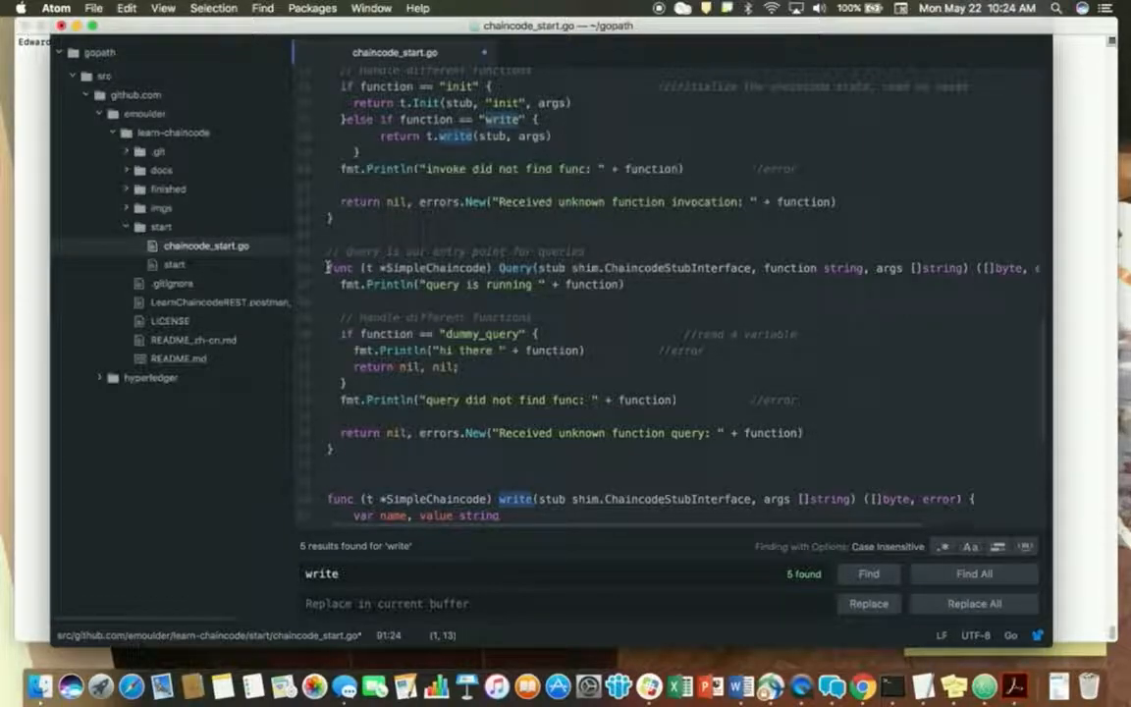
- Replace dummy_query with read in the Query function's if condition
left_click(391, 460)
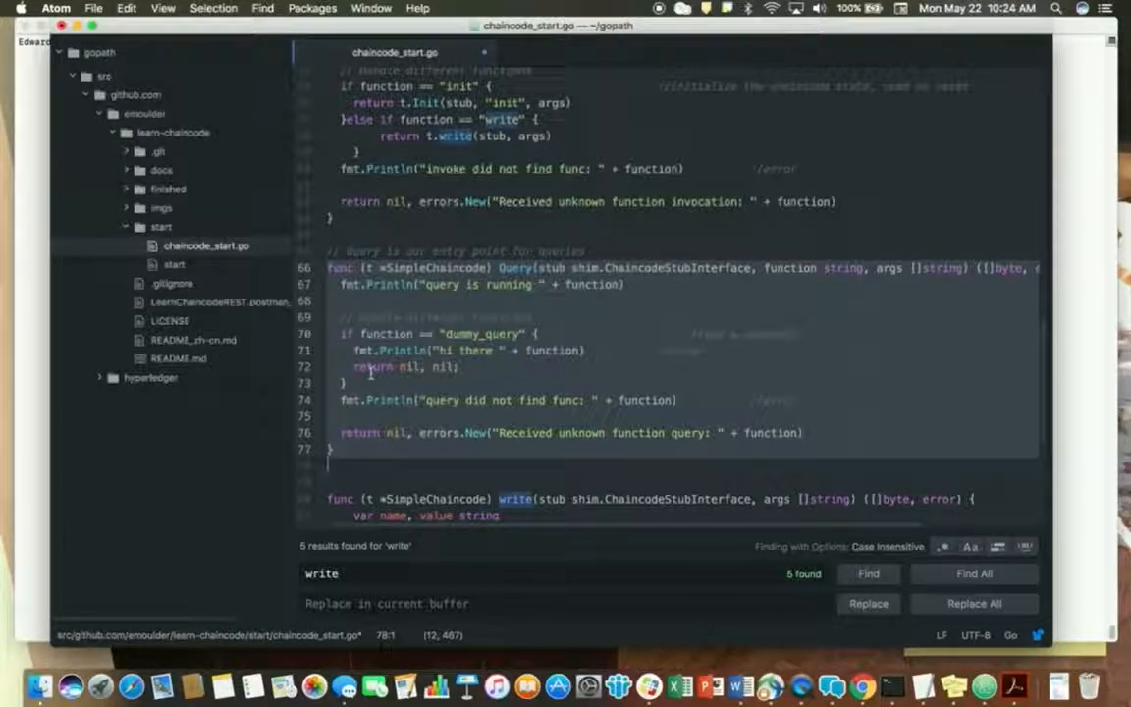
mouse_move(768, 267)
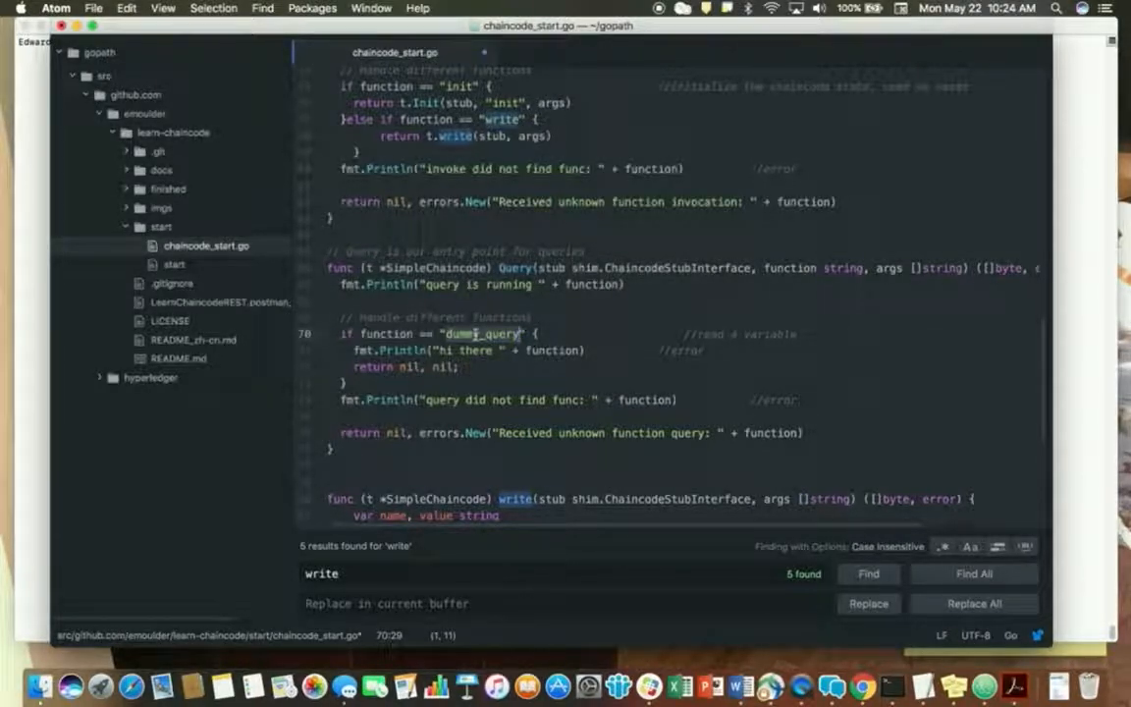
type("read")
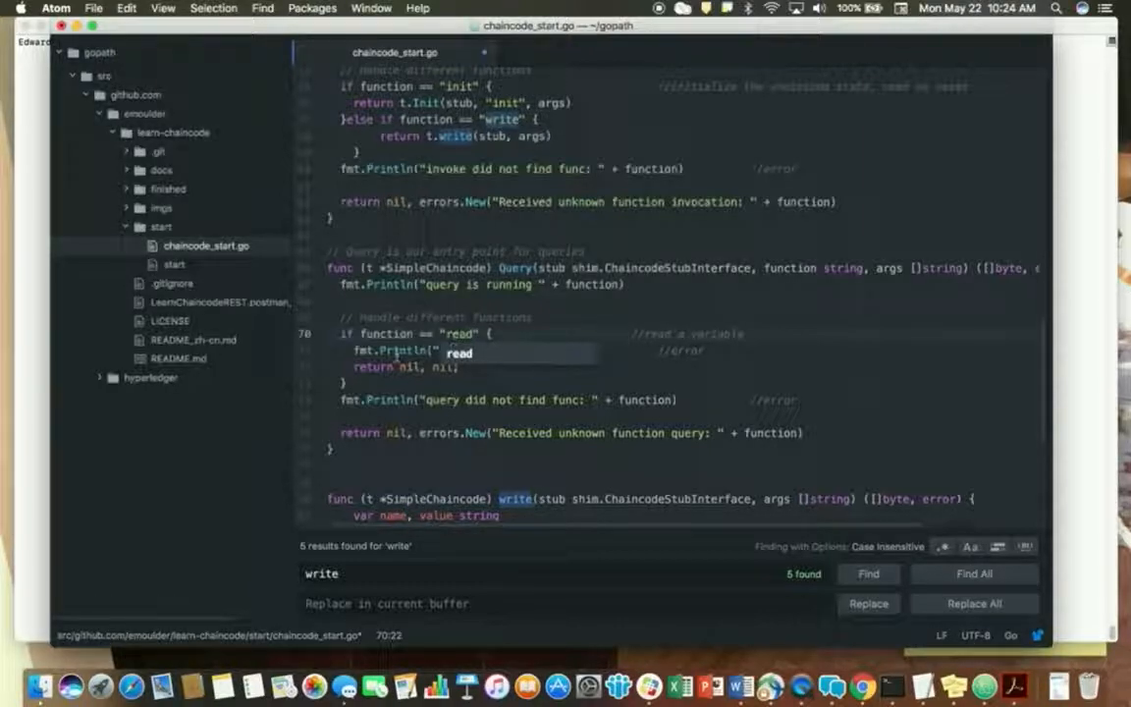
type("hi there \" + function)")
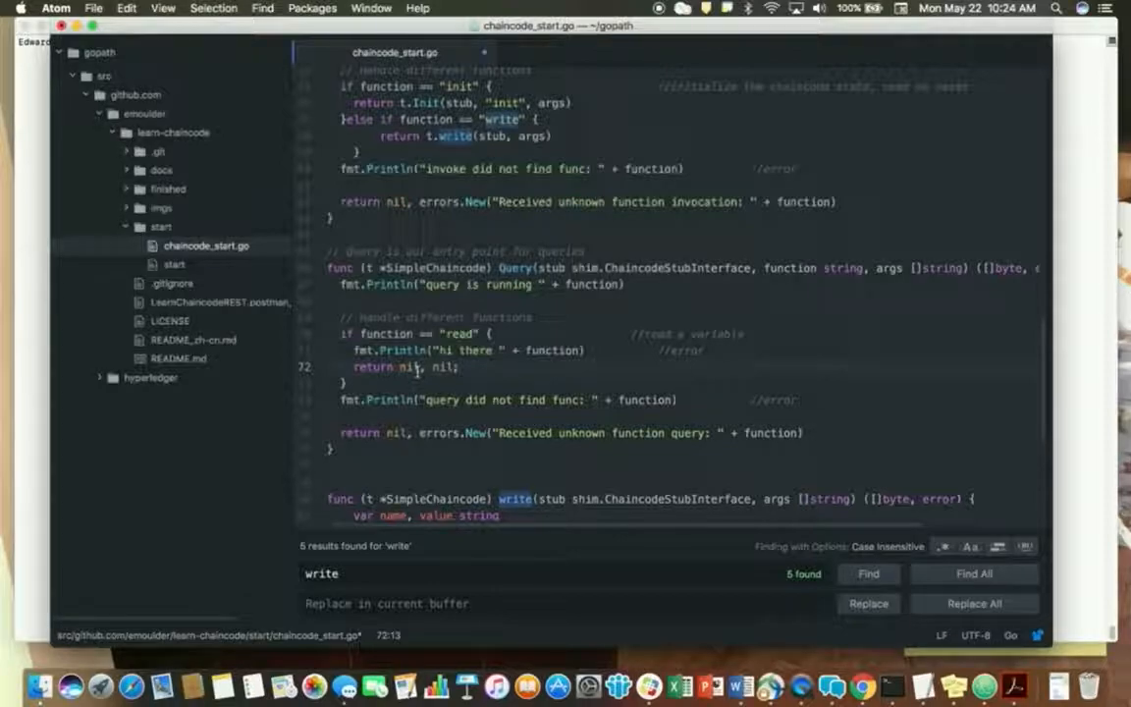
mouse_move(429, 354)
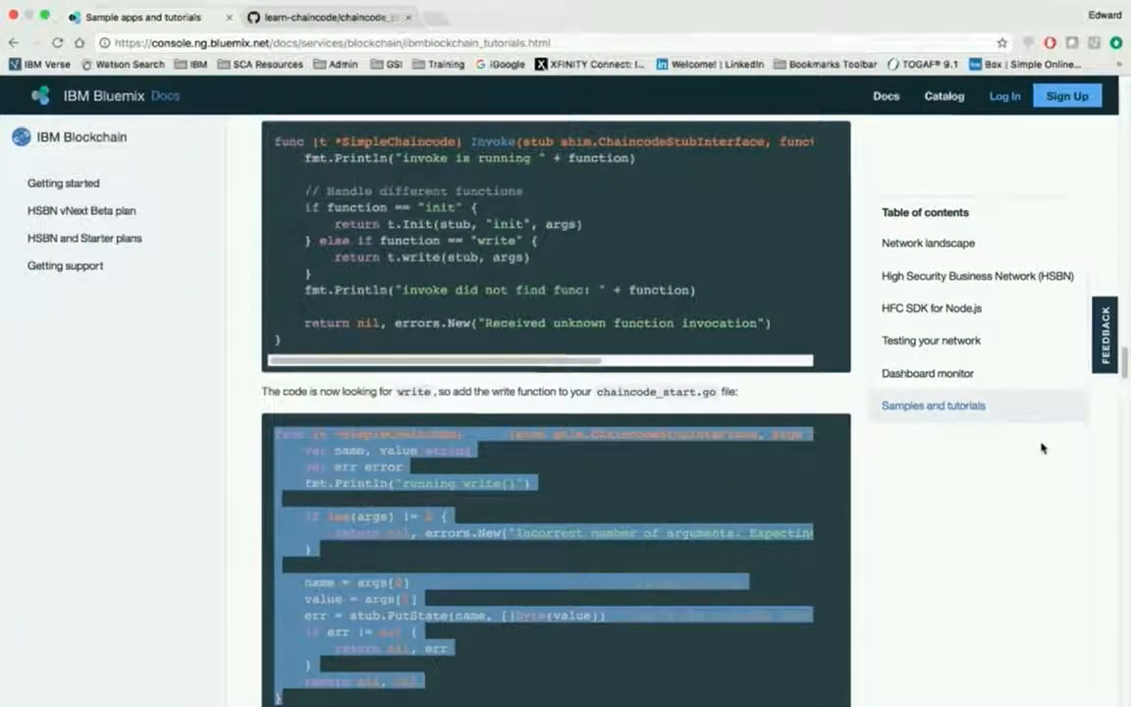
- Scroll the Bluemix tutorial down to the GetState-based read function sample
scroll("down", 3)
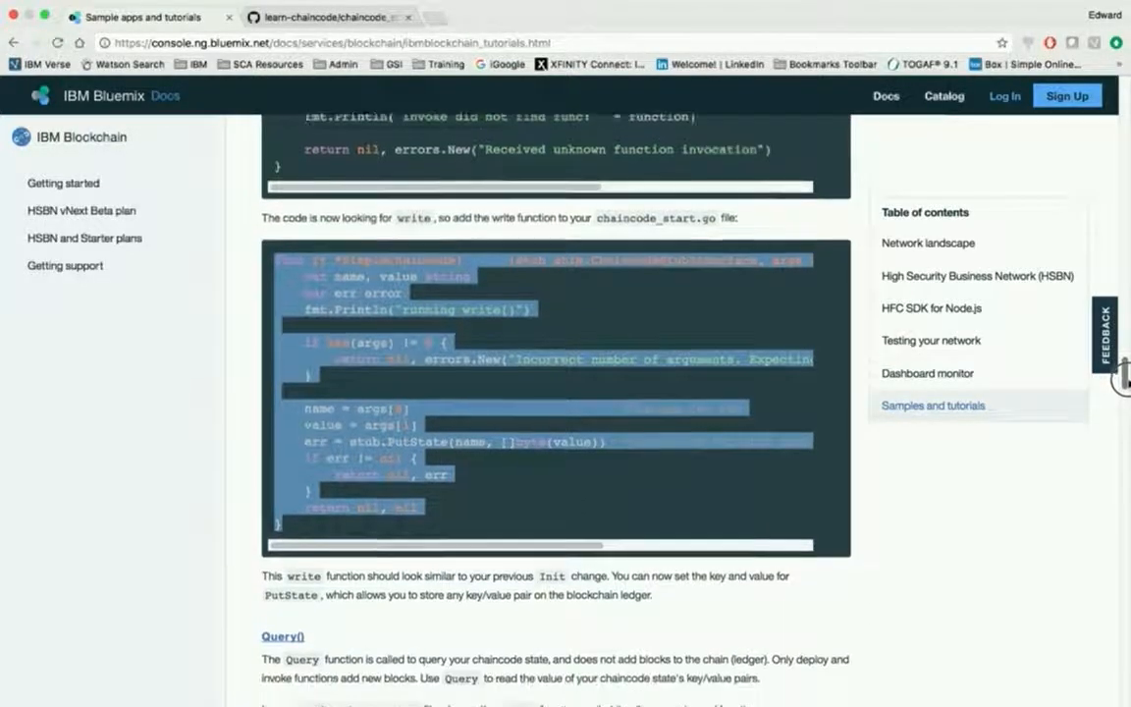
scroll("down", 3)
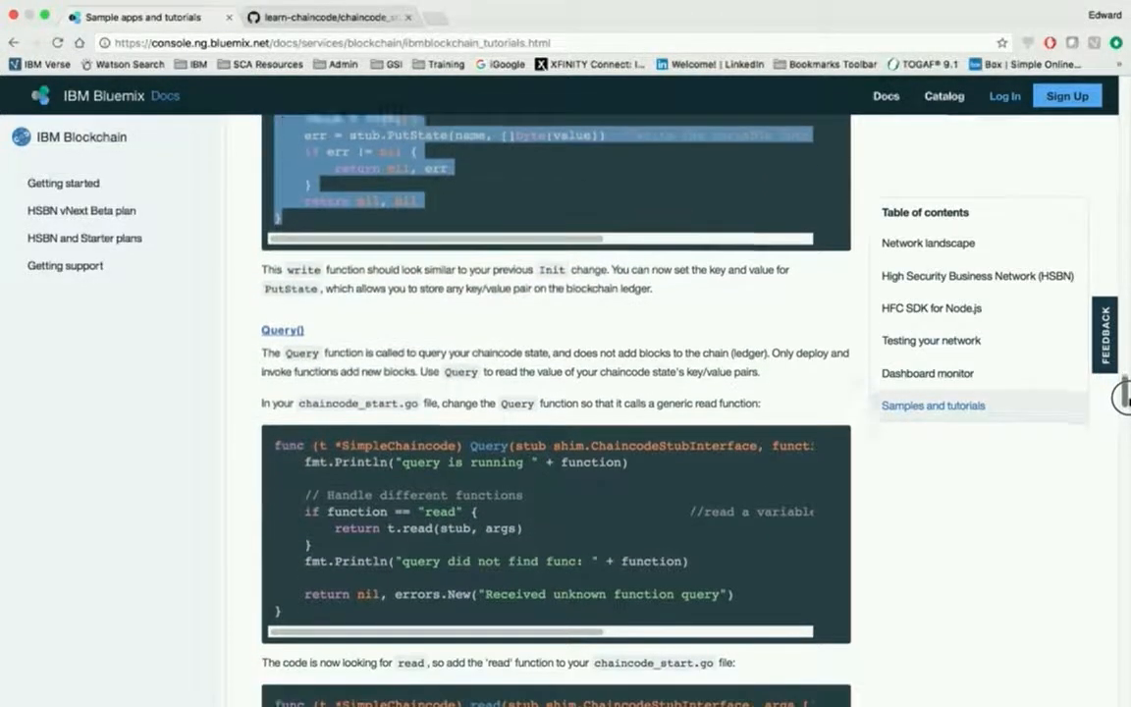
scroll("down", 3)
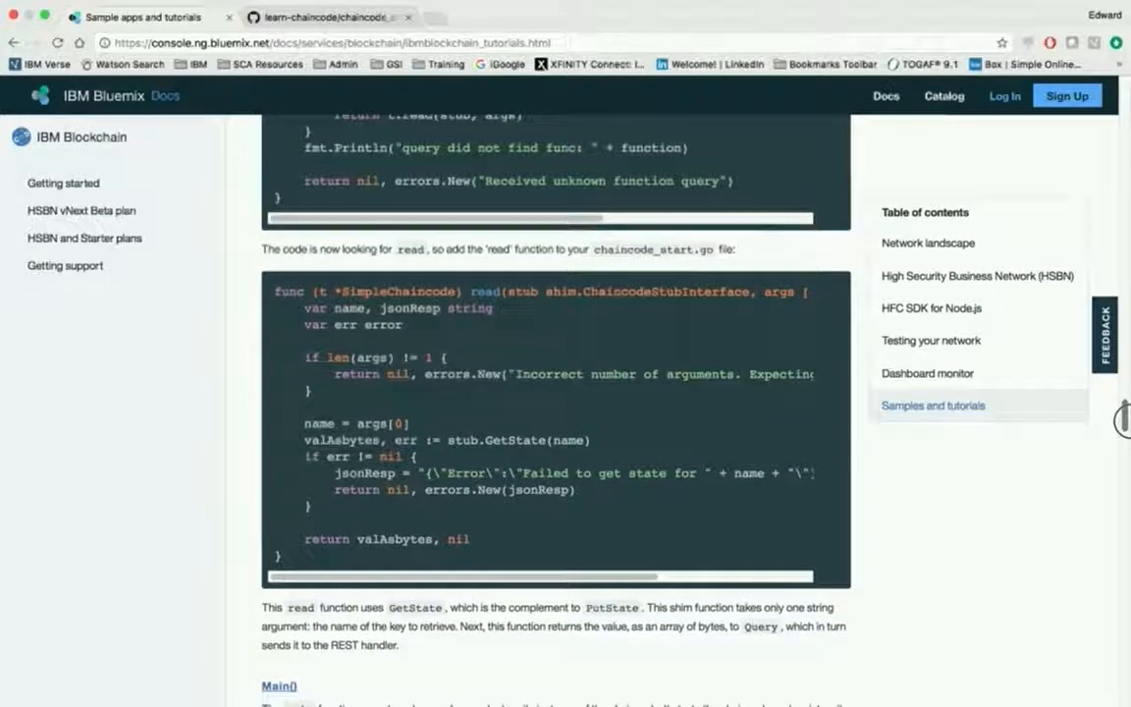
scroll("down", 3)
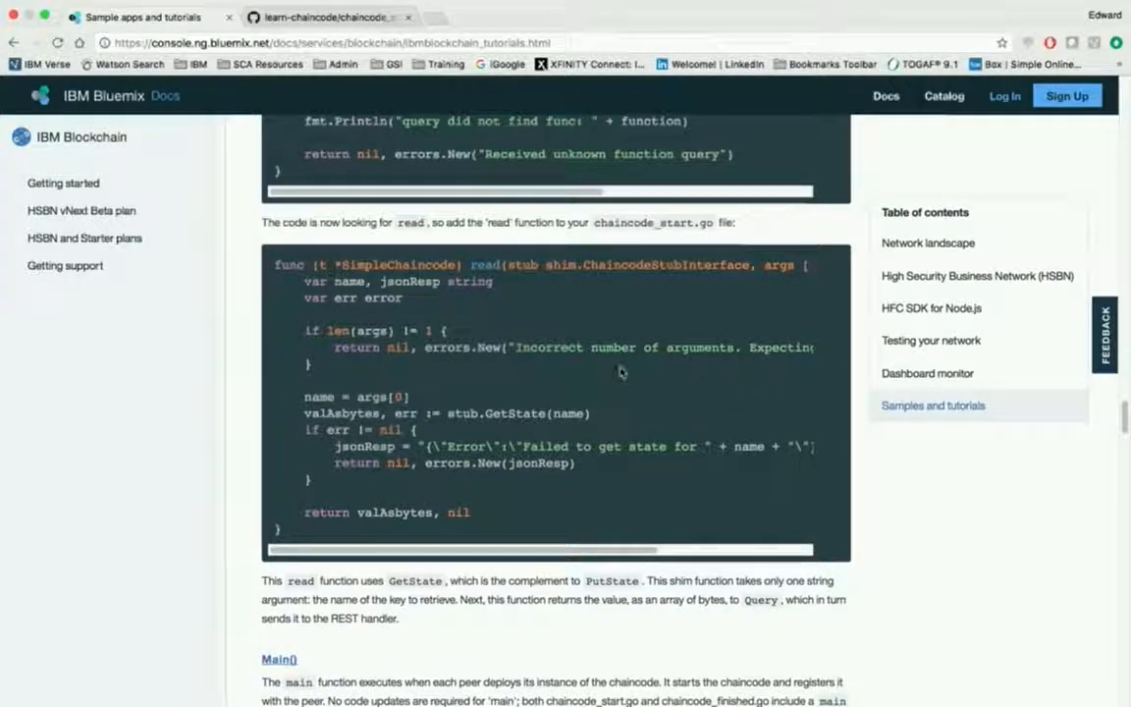
mouse_move(511, 362)
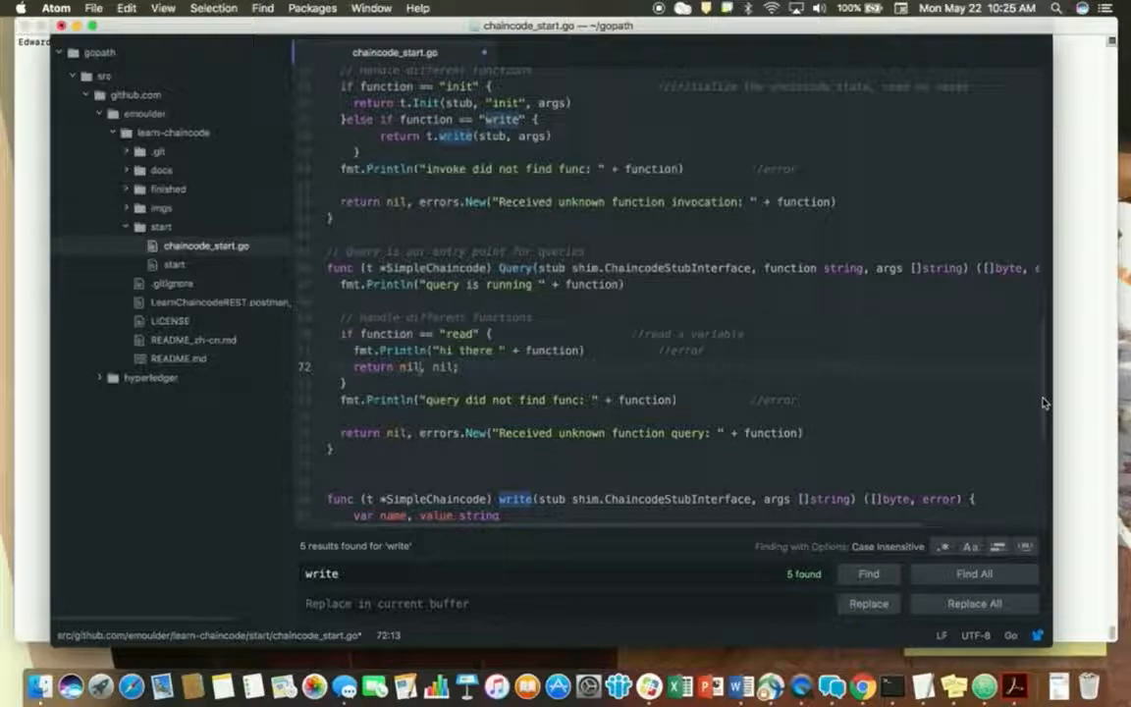
- Add the read function below write and review its stub.GetState call
scroll("down", 3)
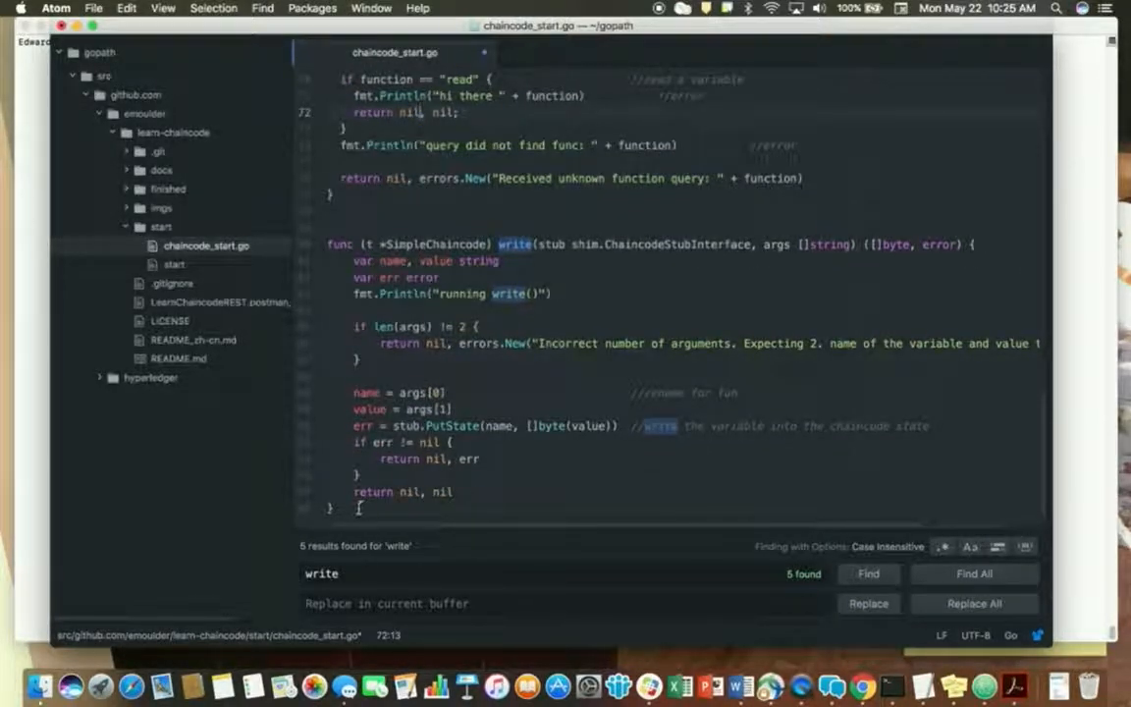
scroll("down", 3)
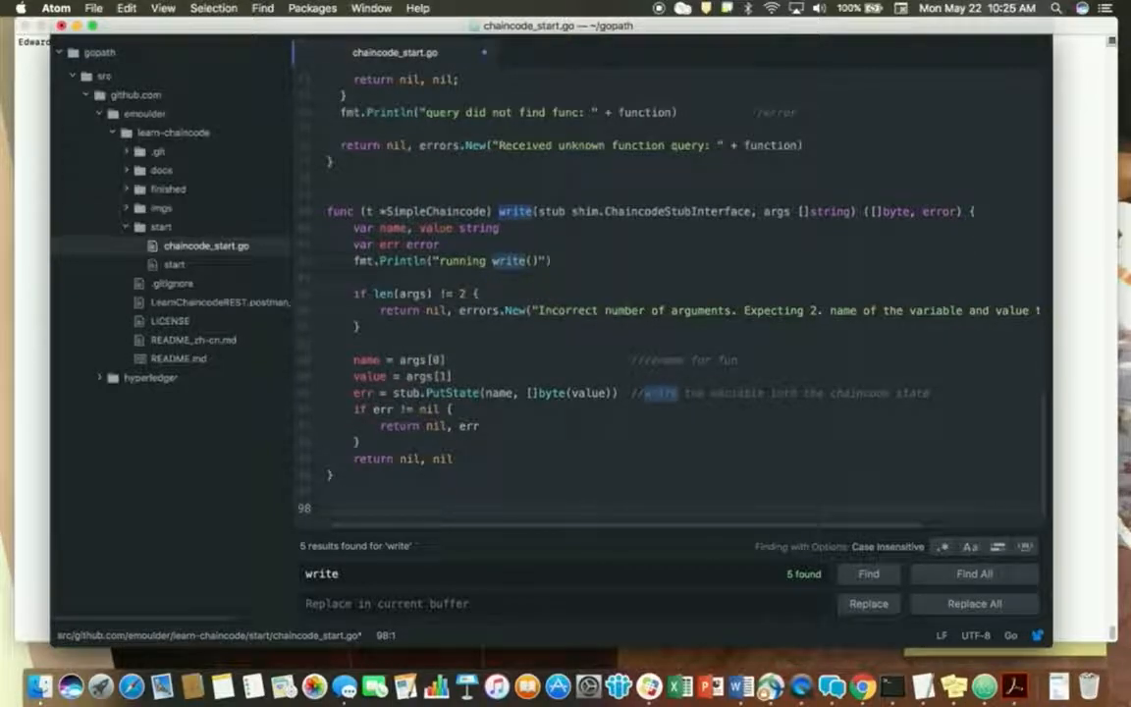
scroll("down", 3)
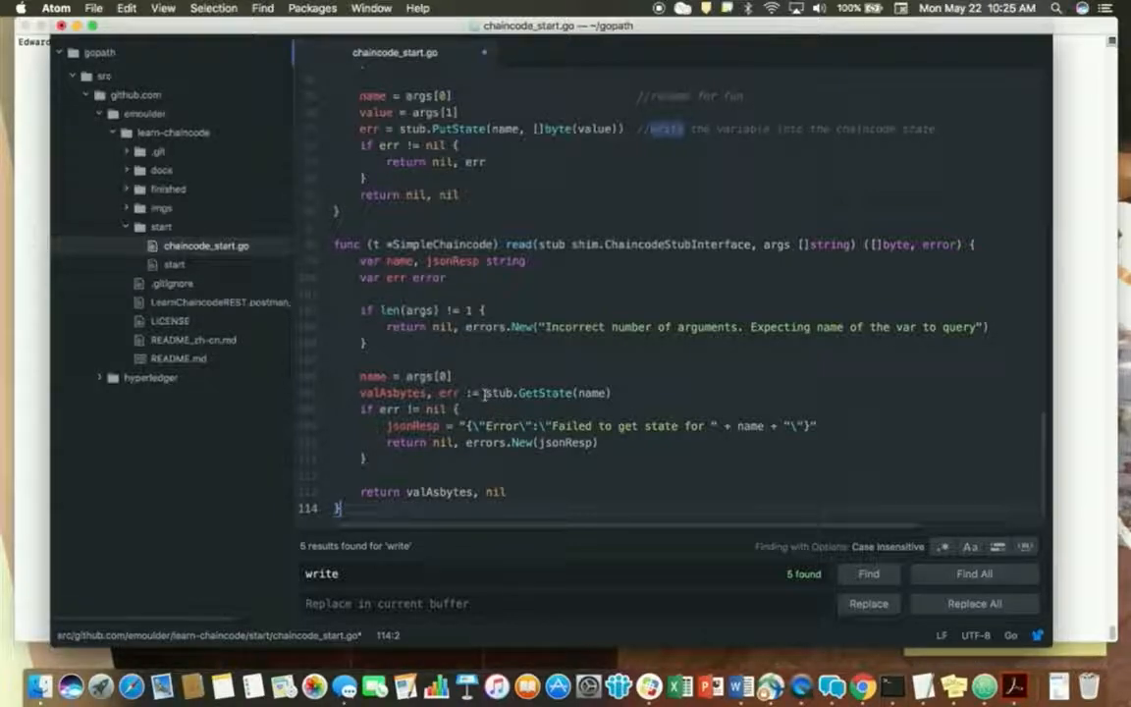
left_click(526, 393)
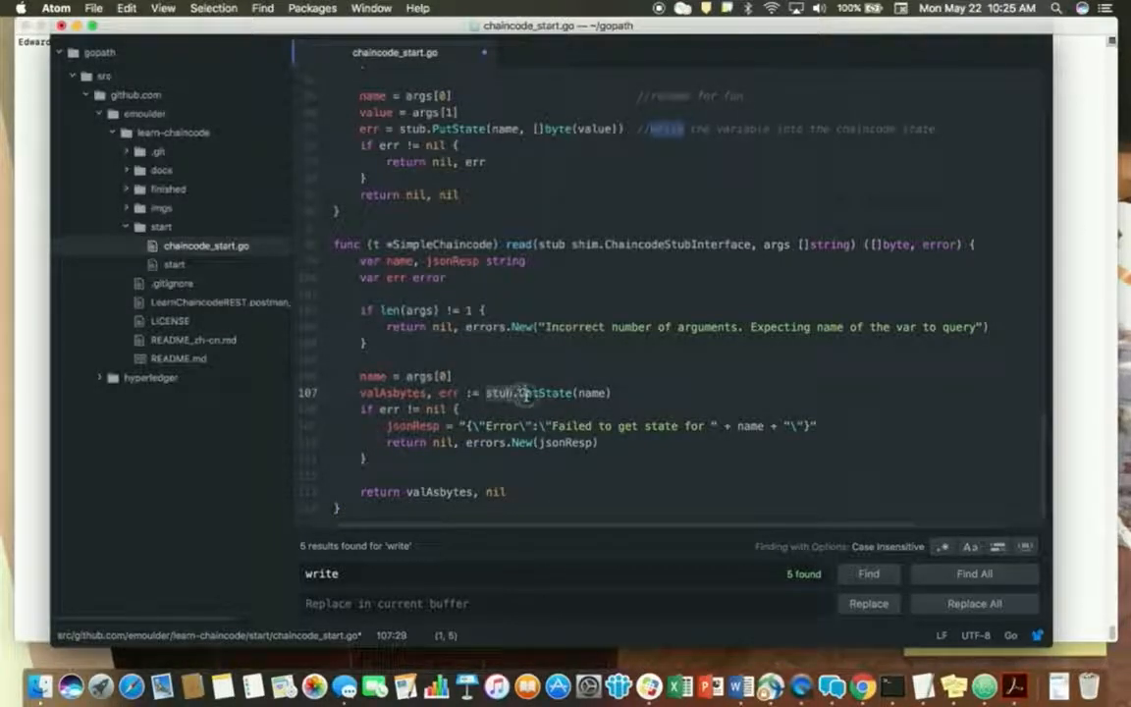
double_click(530, 393)
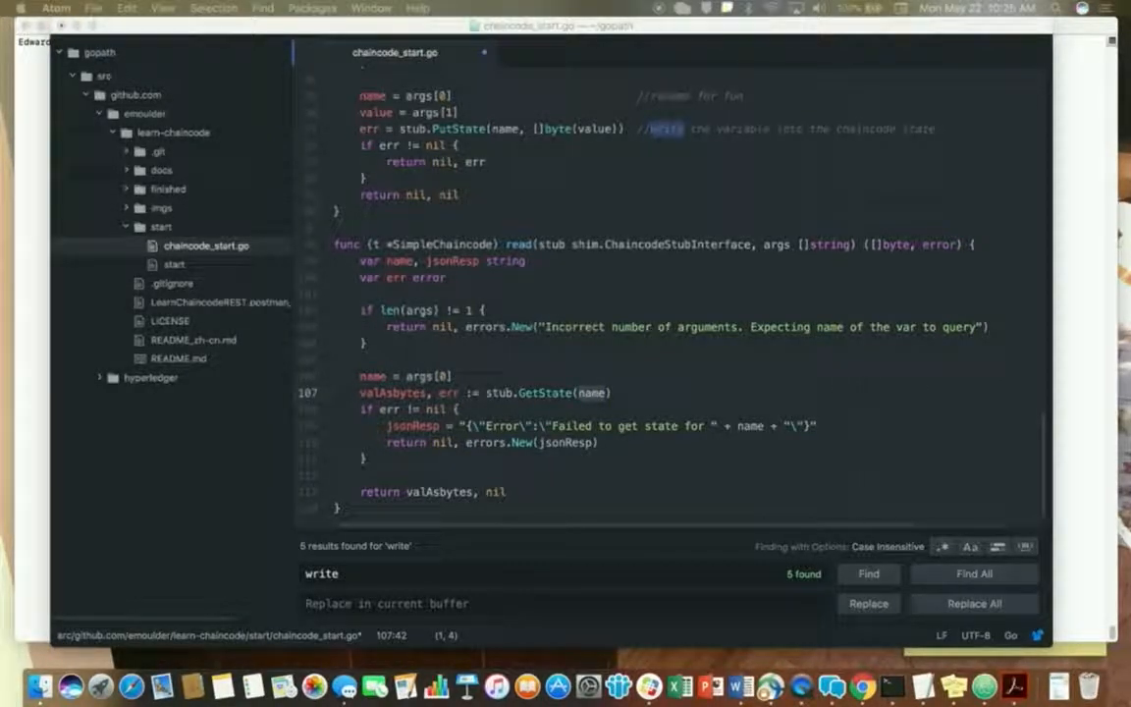
mouse_move(1059, 365)
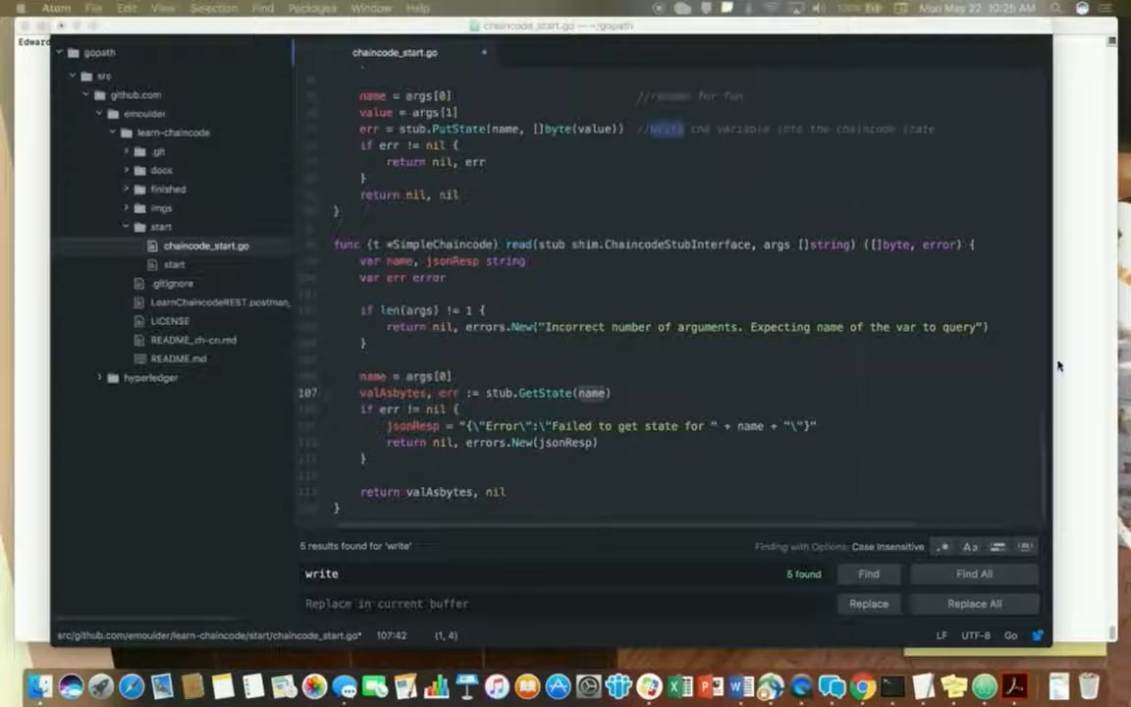
- Save chaincode_start.go with the new init, write and read functions from the File menu
left_click(93, 8)
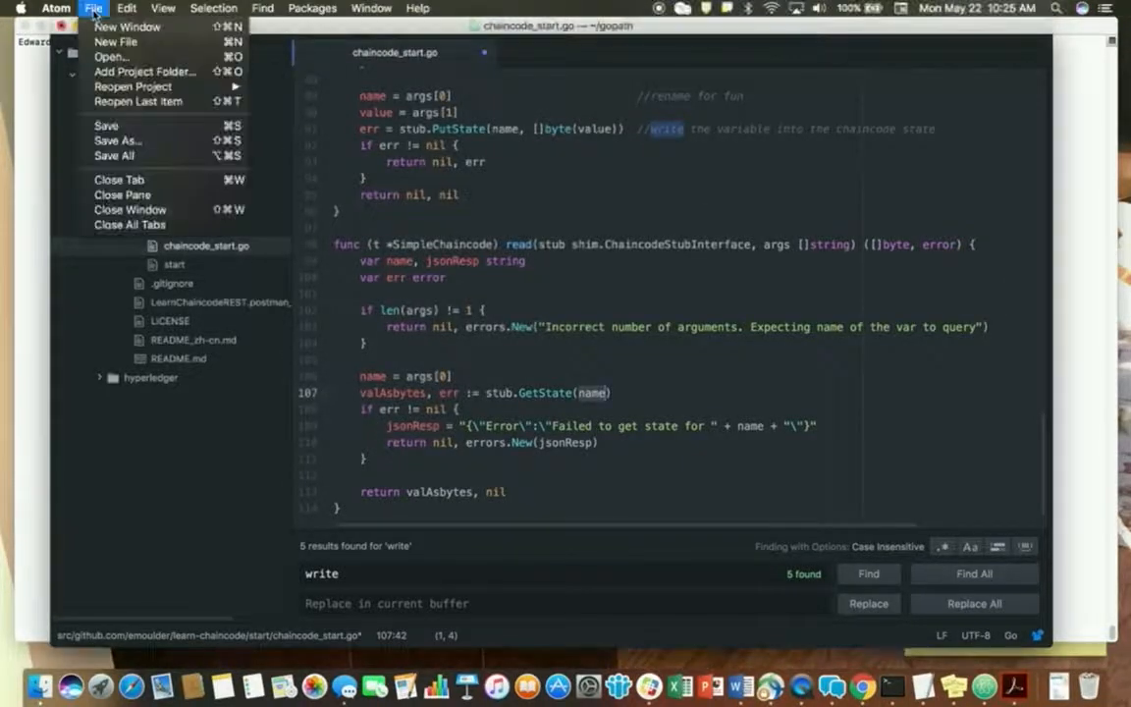
mouse_move(106, 126)
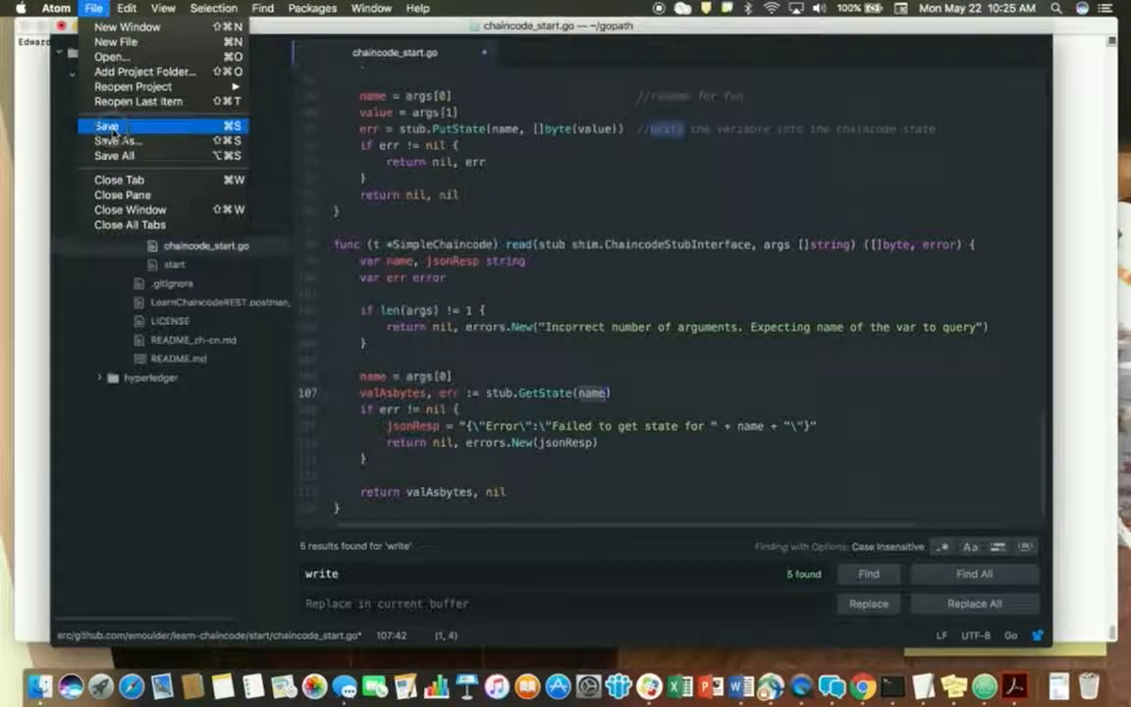
left_click(105, 126)
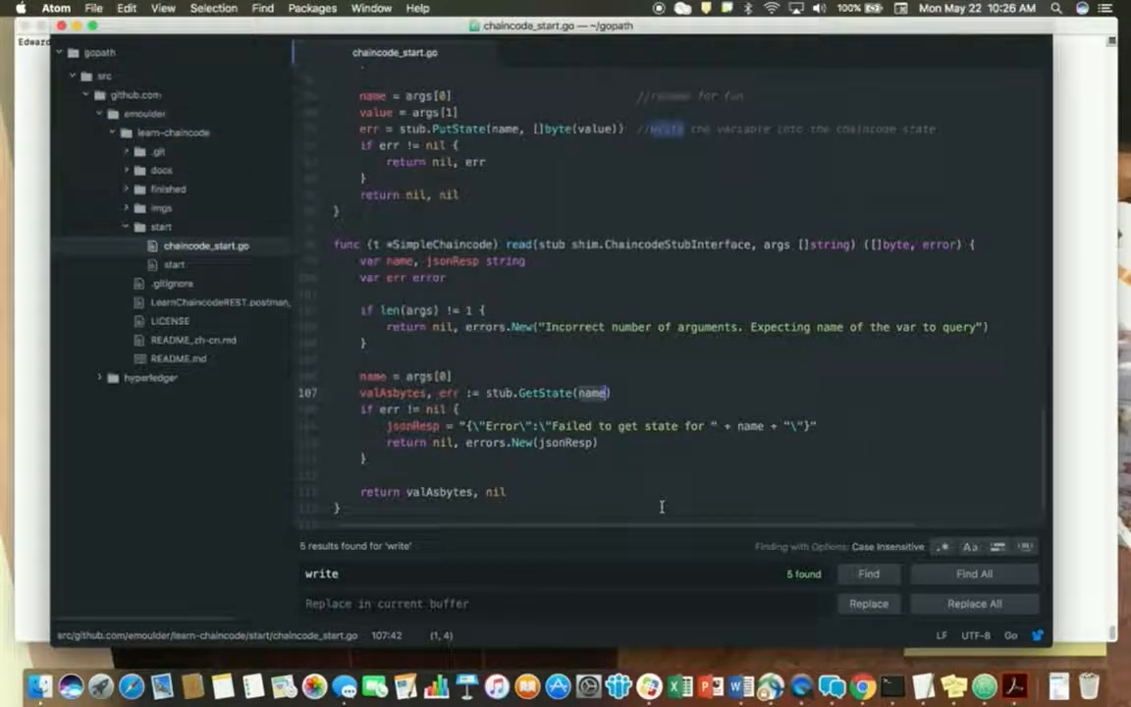
mouse_move(892, 688)
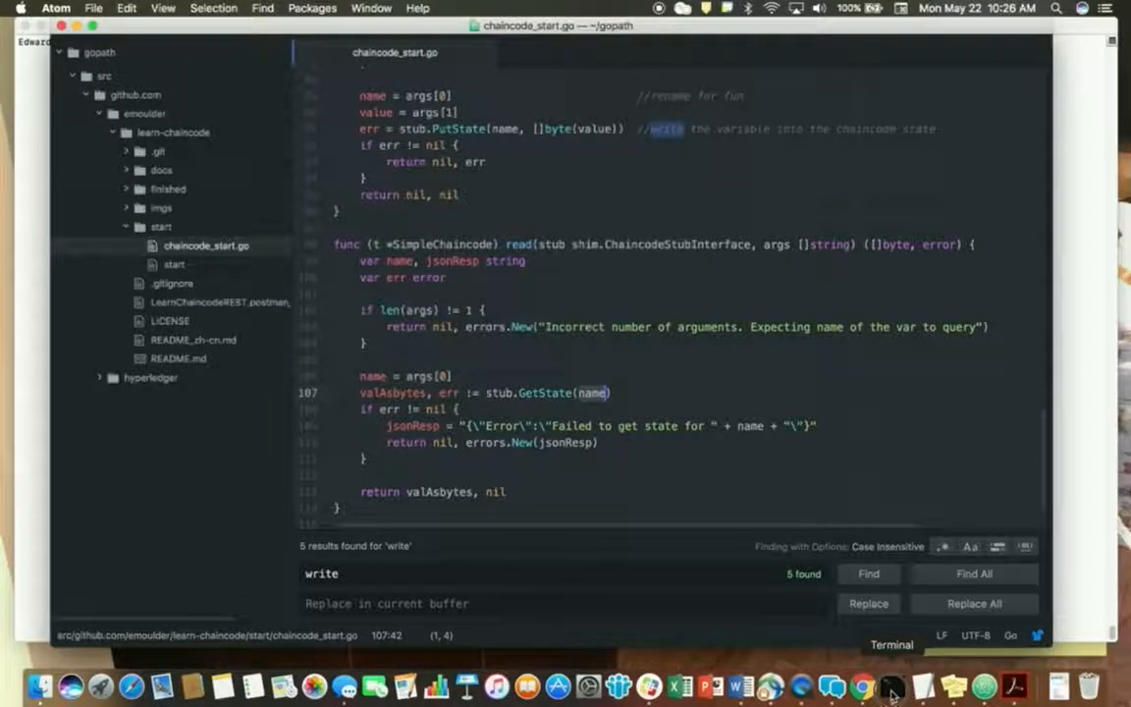
- Switch to Terminal, run go build ./ in start, then cd .. to learn-chaincode
right_click(892, 686)
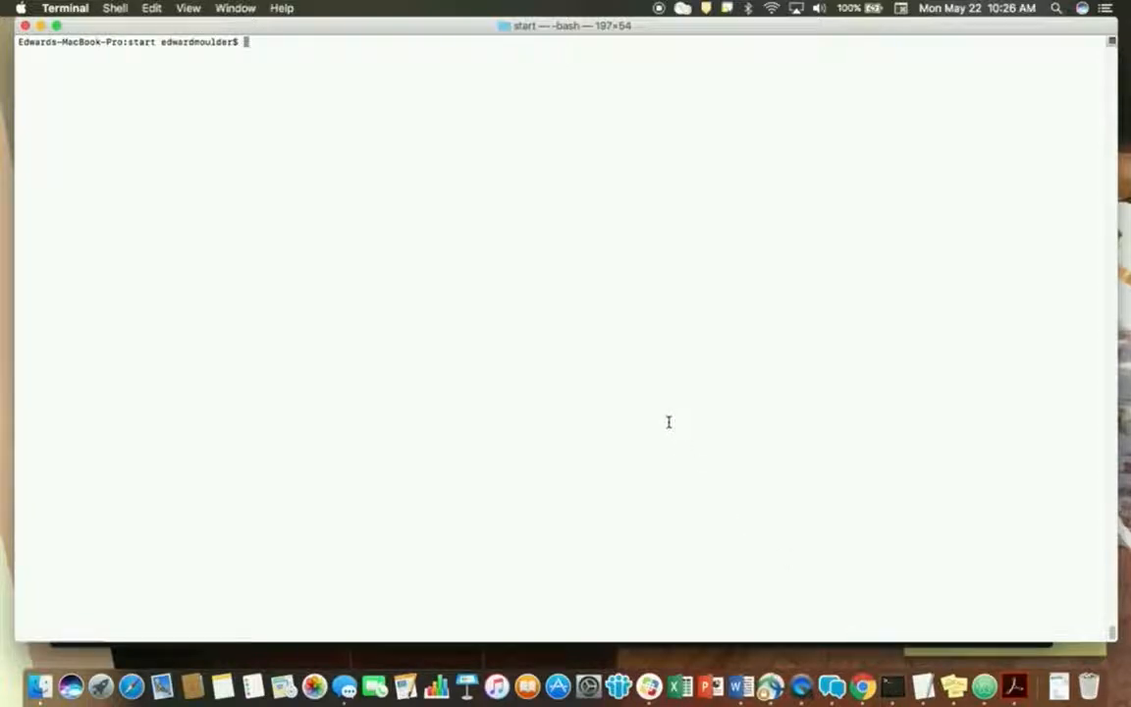
mouse_move(142, 41)
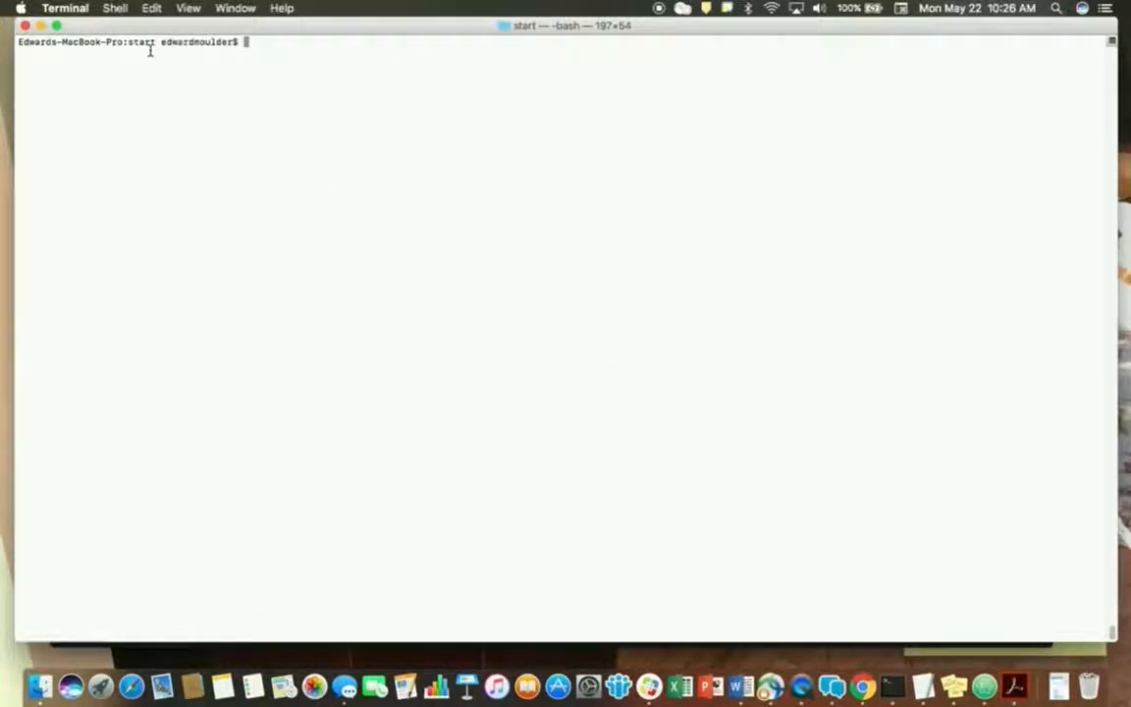
type("go build ./")
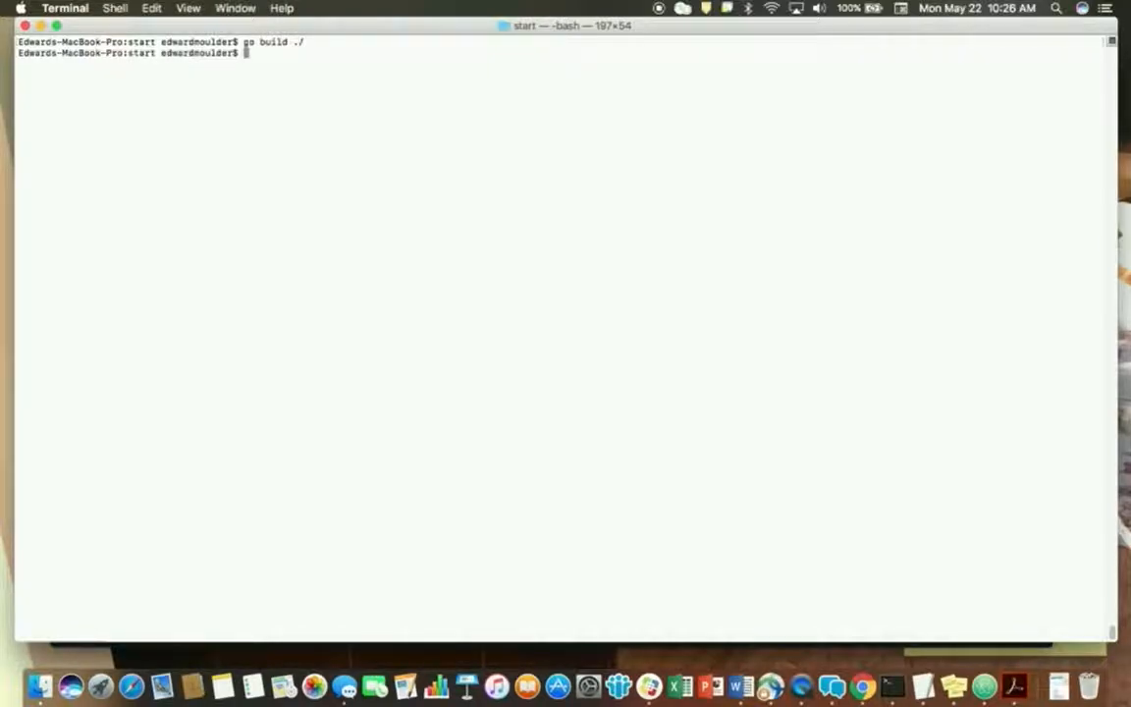
type("cd ..")
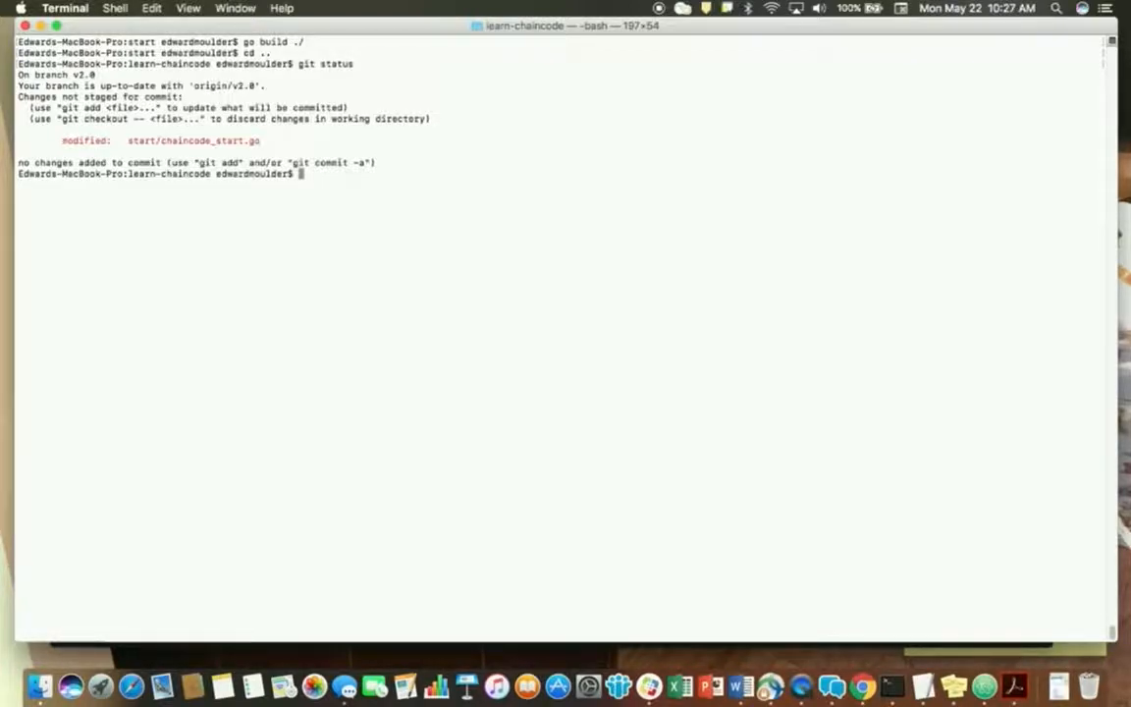
- Run git status and git add --all, then commit as "Compiled my start go code"
type("git add")
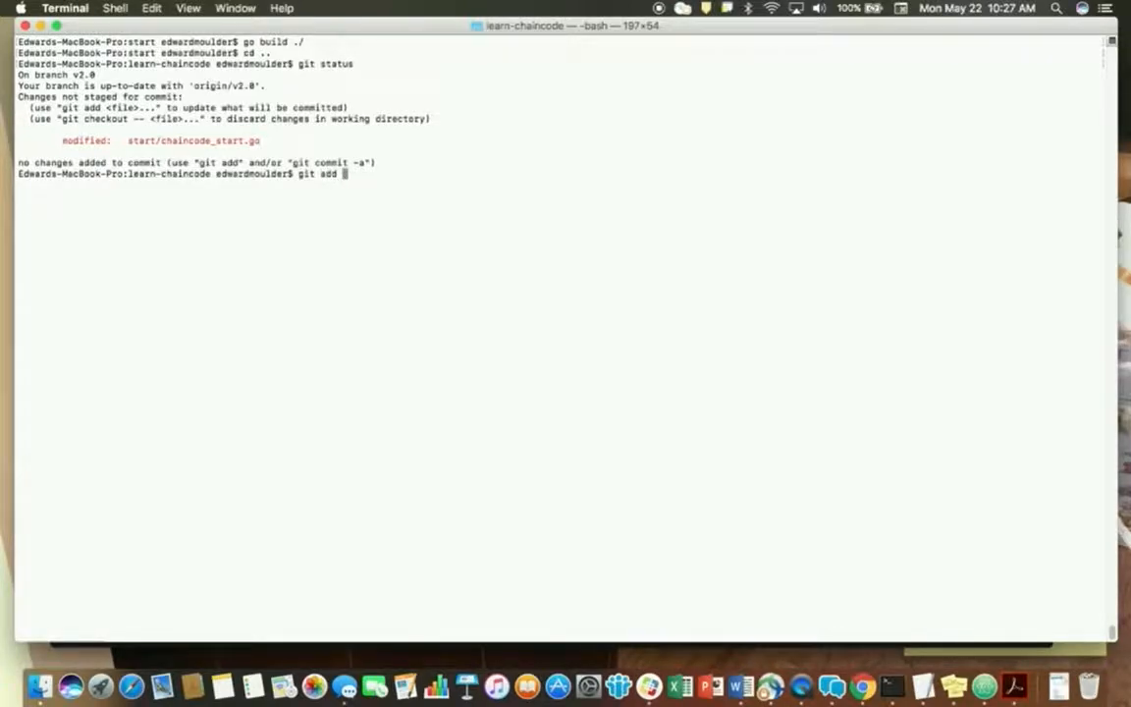
type("--all")
type("git commi")
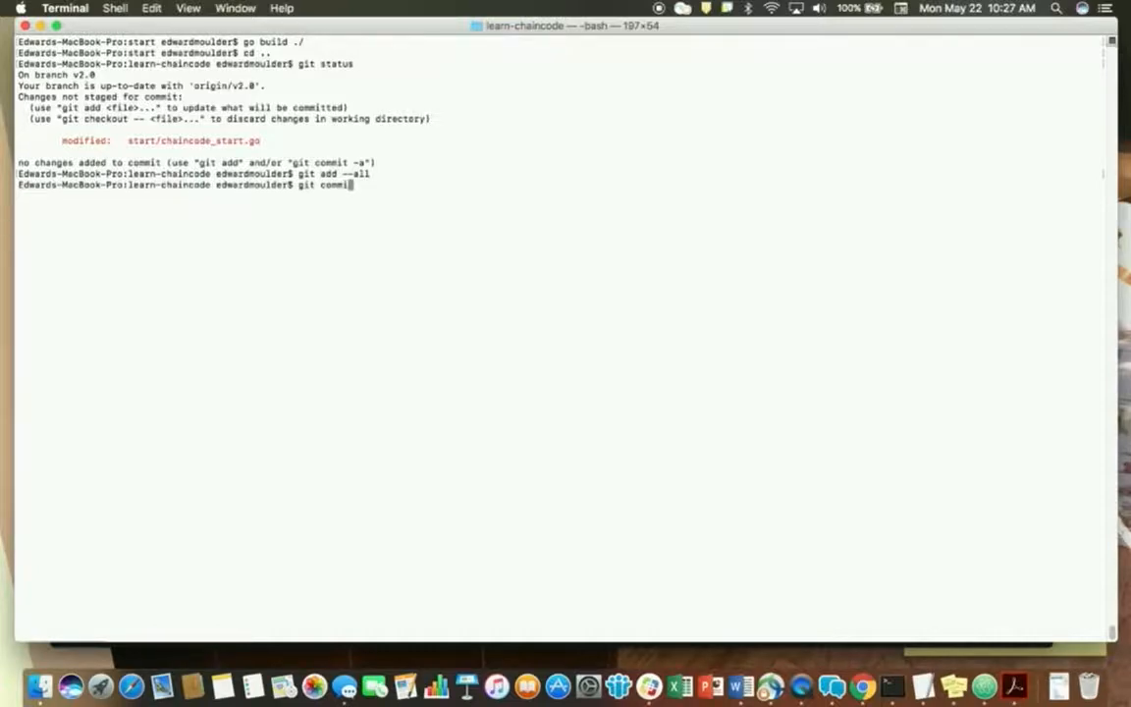
type("-m \"Compiled my si")
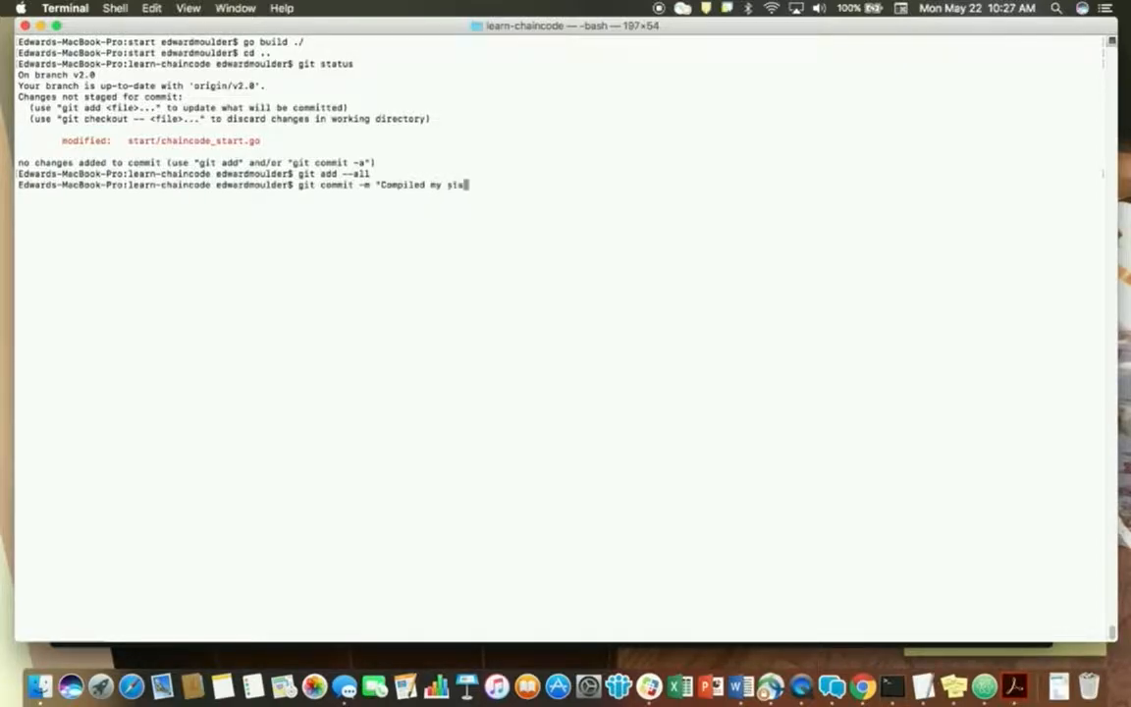
type("start go code\"")
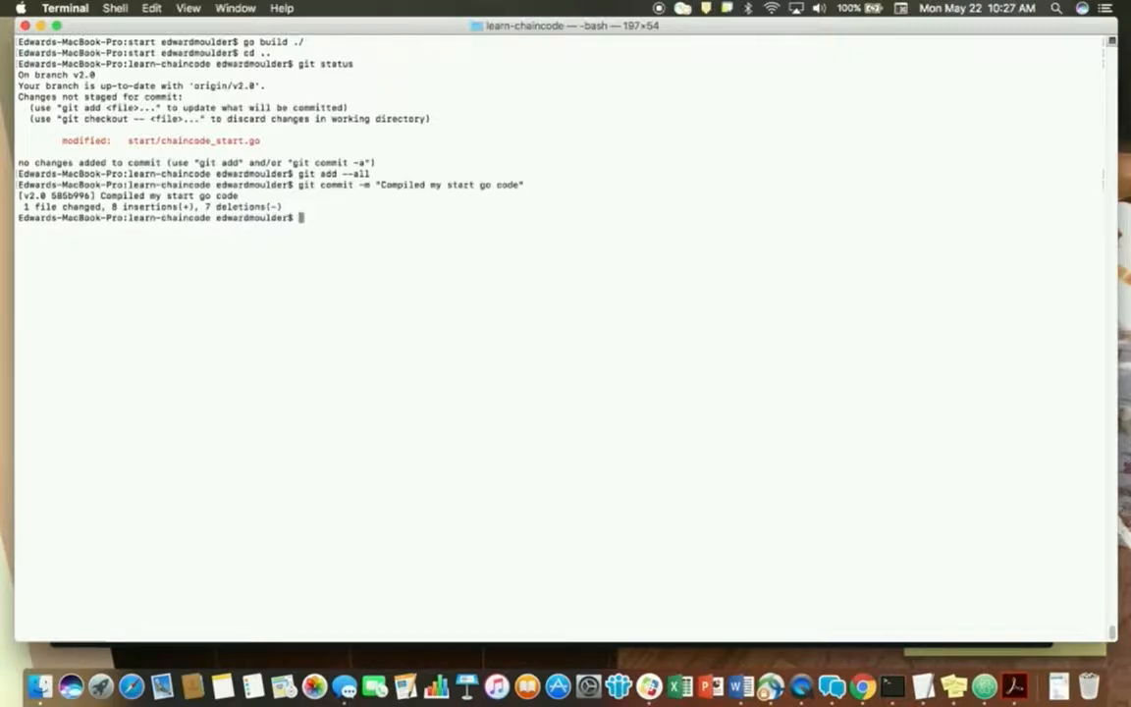
type("g")
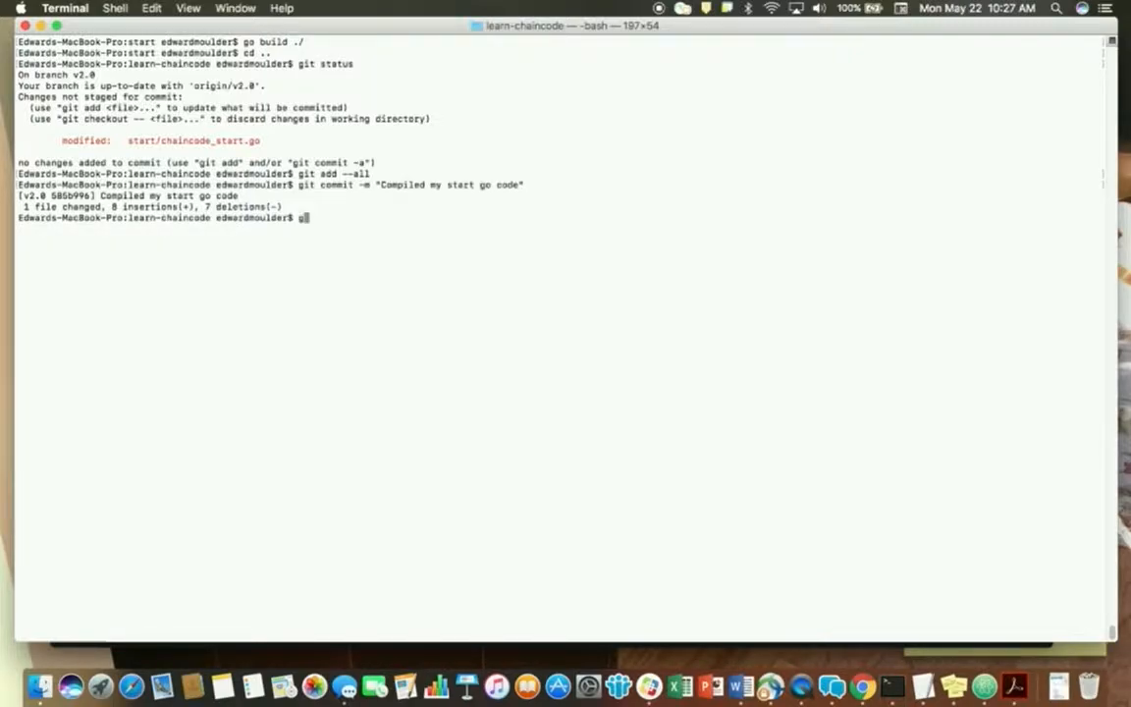